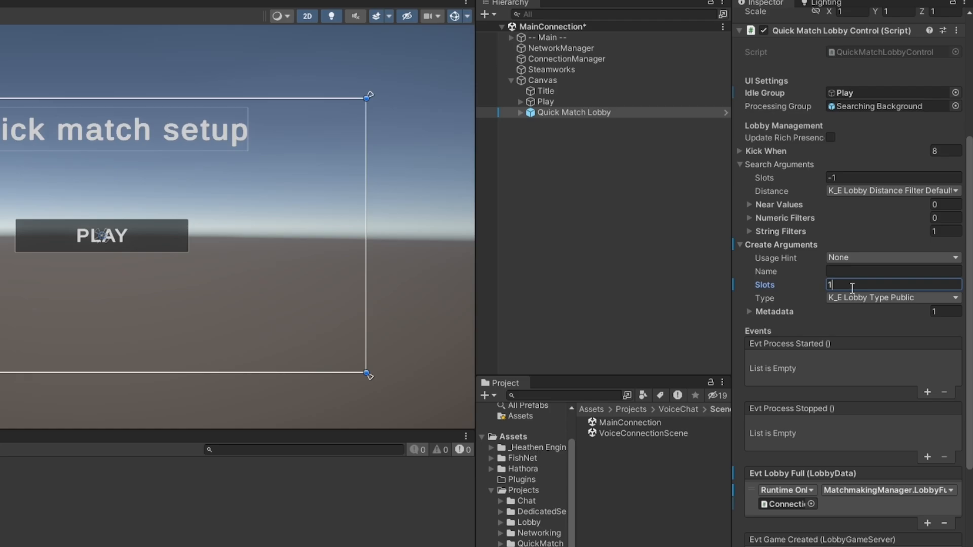
Step: Review the Quick Match Lobby inspector, then switch to the VoiceConnectionScene
scroll("down", 3)
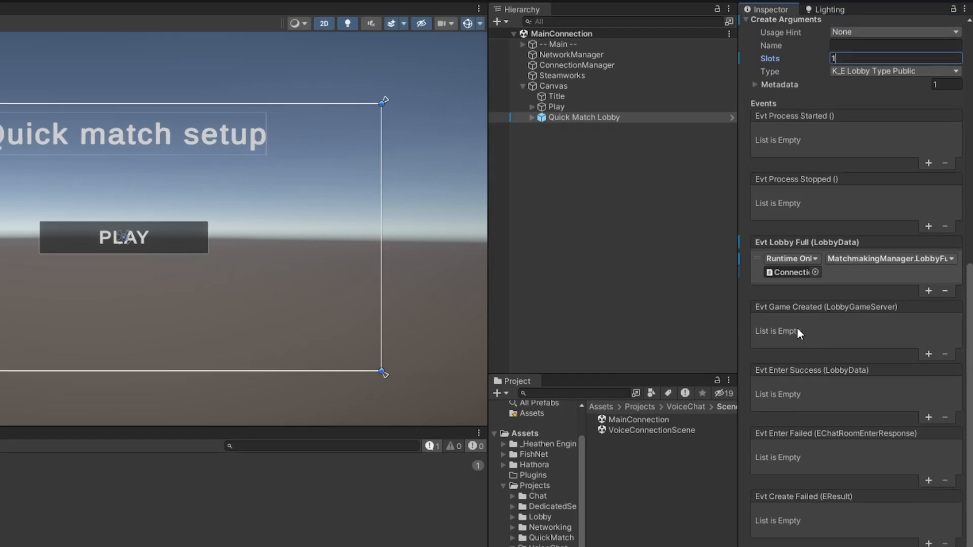
scroll("up", 3)
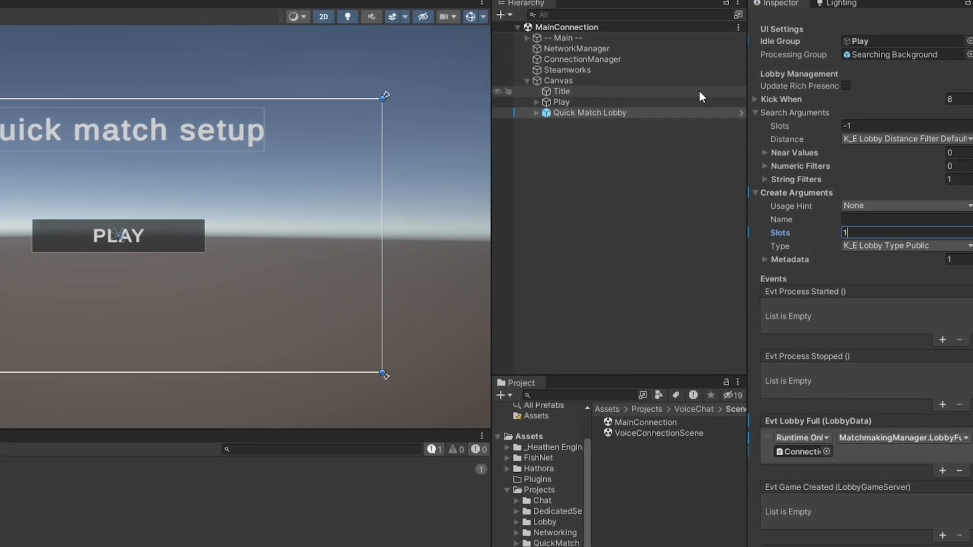
left_click(489, 5)
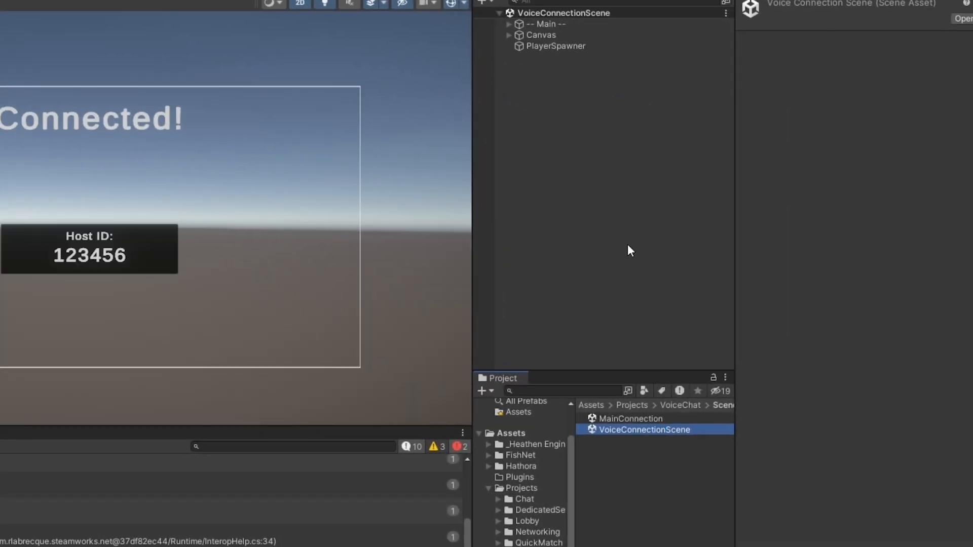
Step: Select PlayerSpawner to show its component with the empty Player Prefab slot
left_click(555, 46)
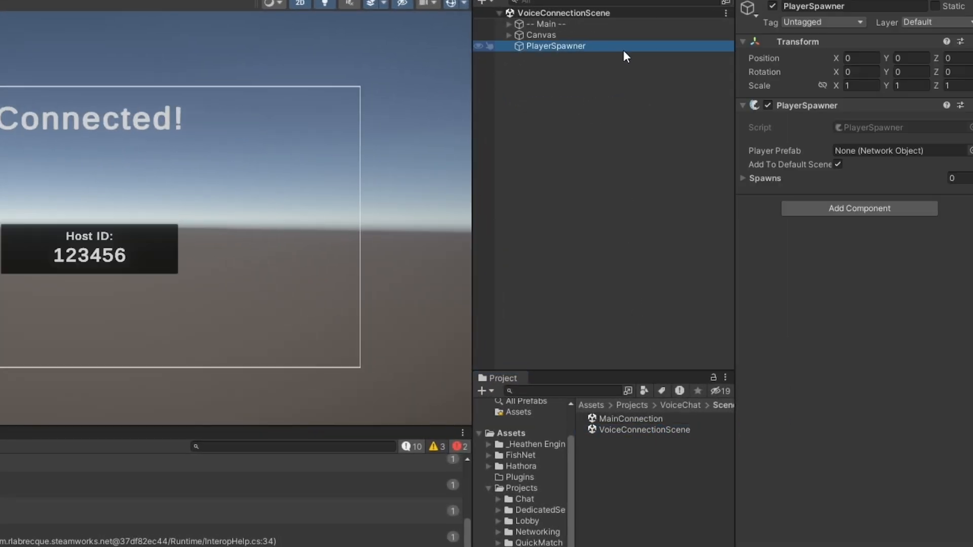
mouse_move(593, 52)
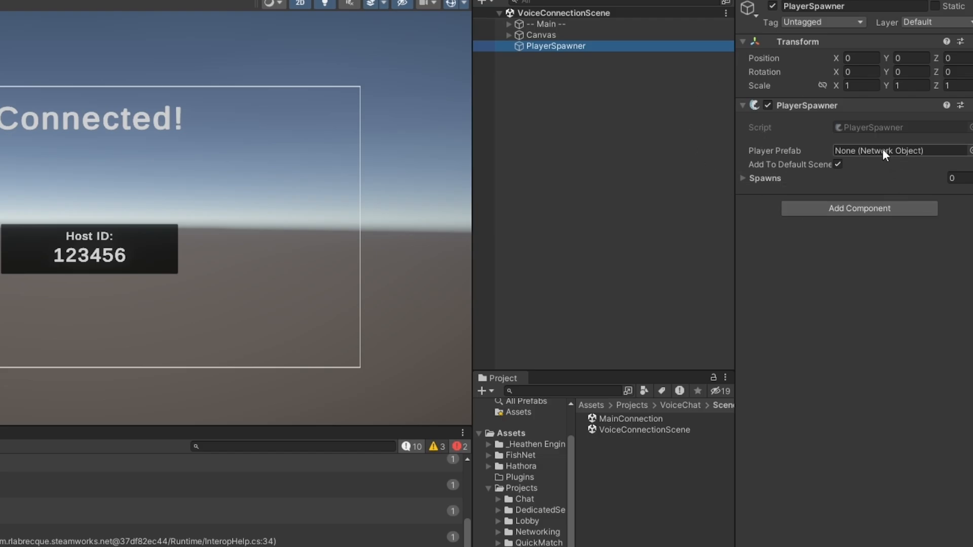
Step: Create an empty Player object and give it Network Object, Voice Recorder and Voice Stream components
right_click(556, 46)
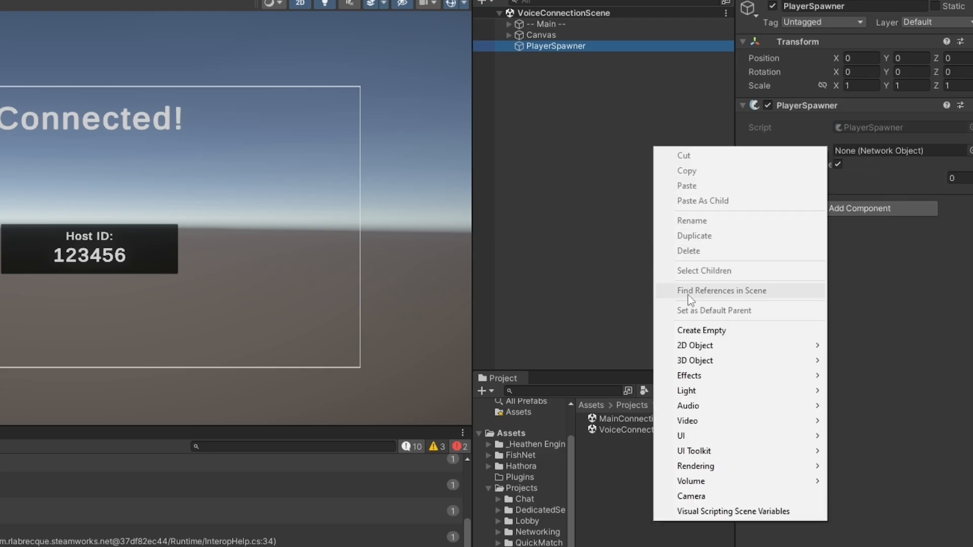
left_click(701, 331)
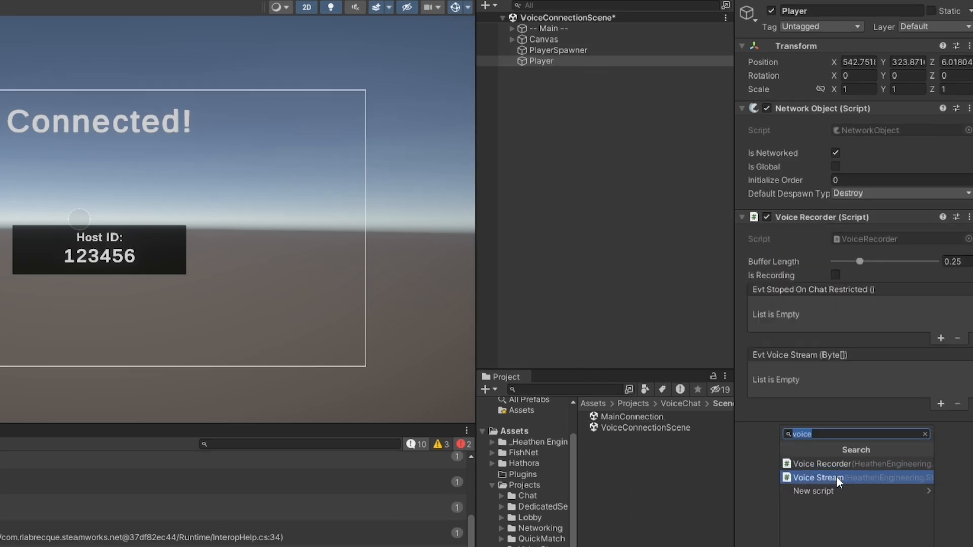
left_click(815, 477)
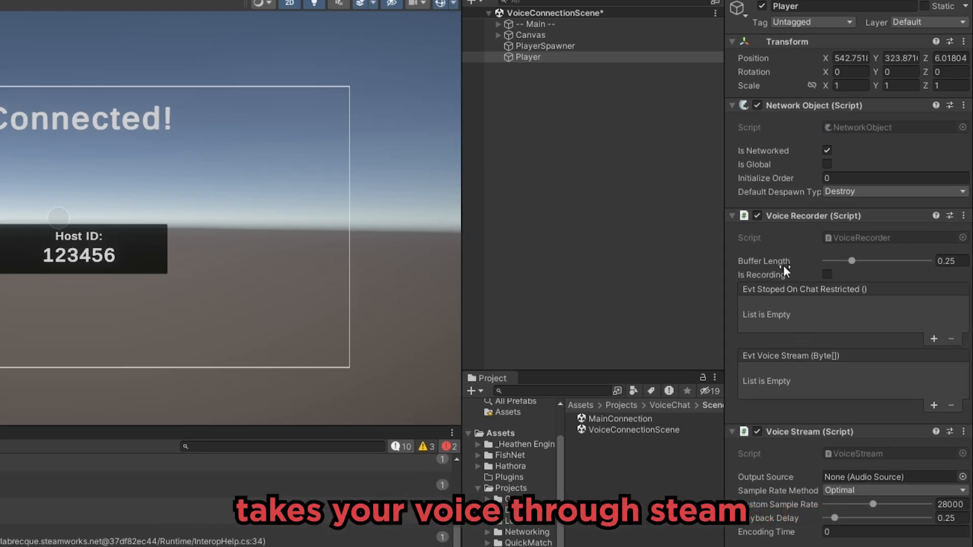
mouse_move(862, 377)
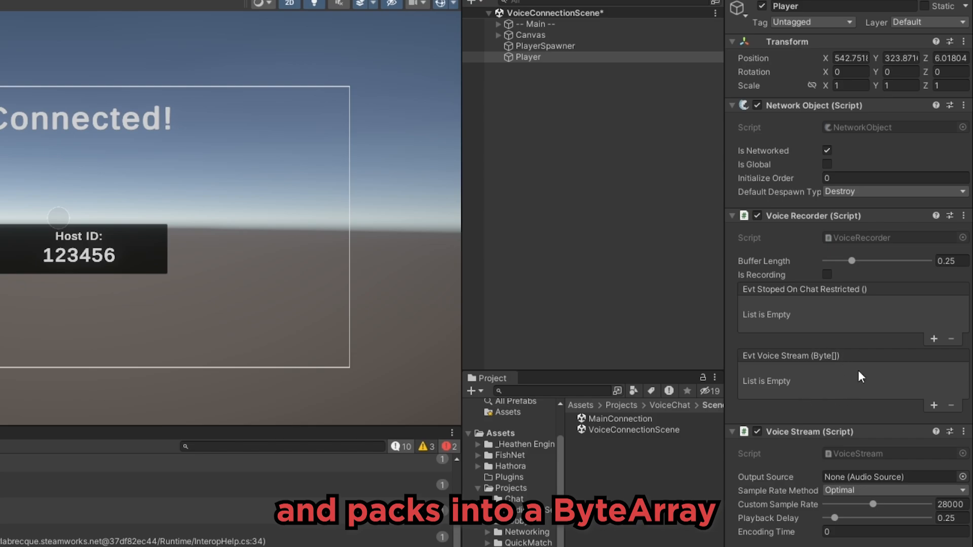
mouse_move(905, 258)
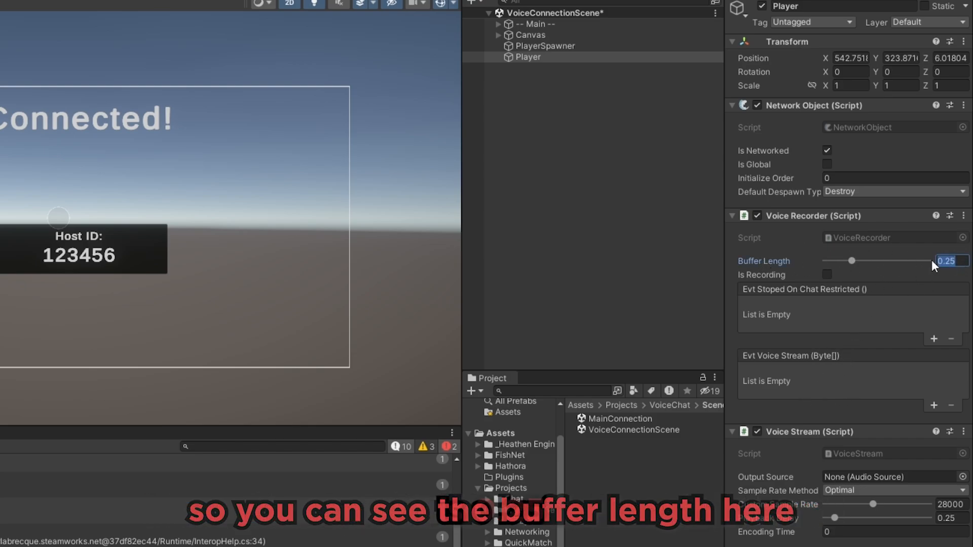
mouse_move(852, 394)
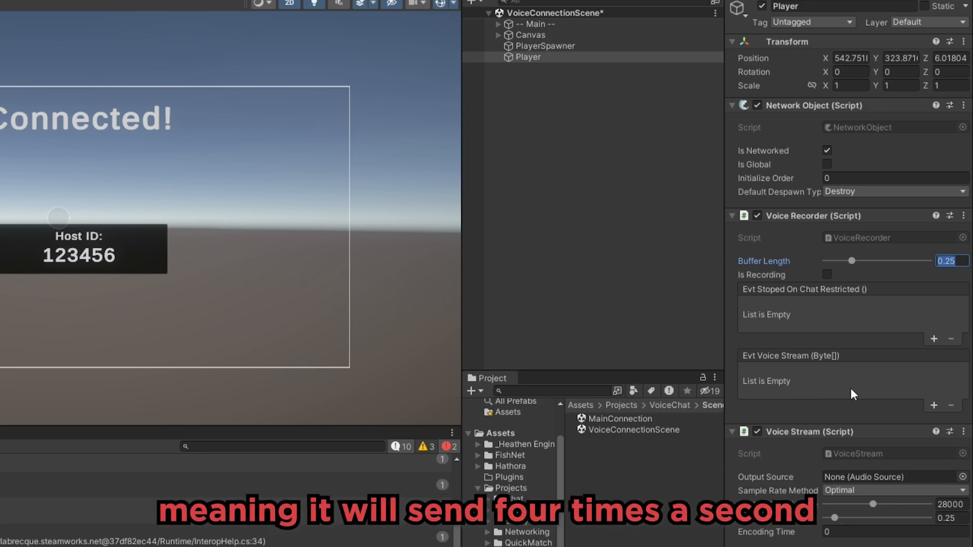
mouse_move(824, 360)
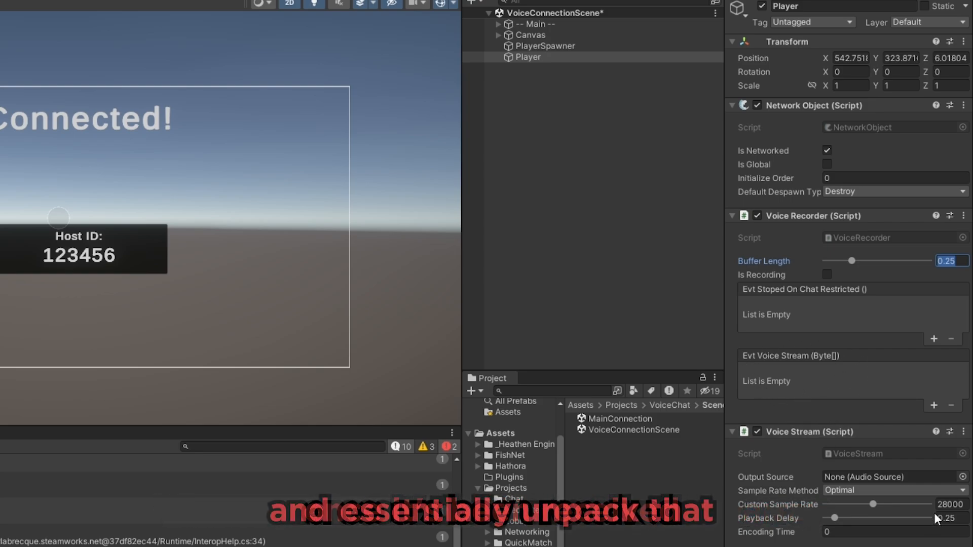
mouse_move(871, 456)
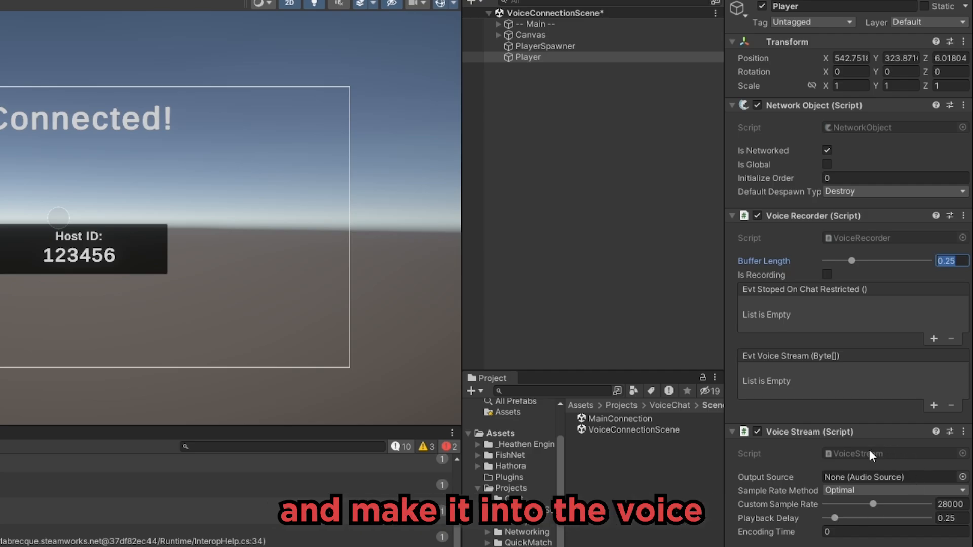
Step: Add an Audio Source component to the Player object
scroll("down", 3)
type("audio")
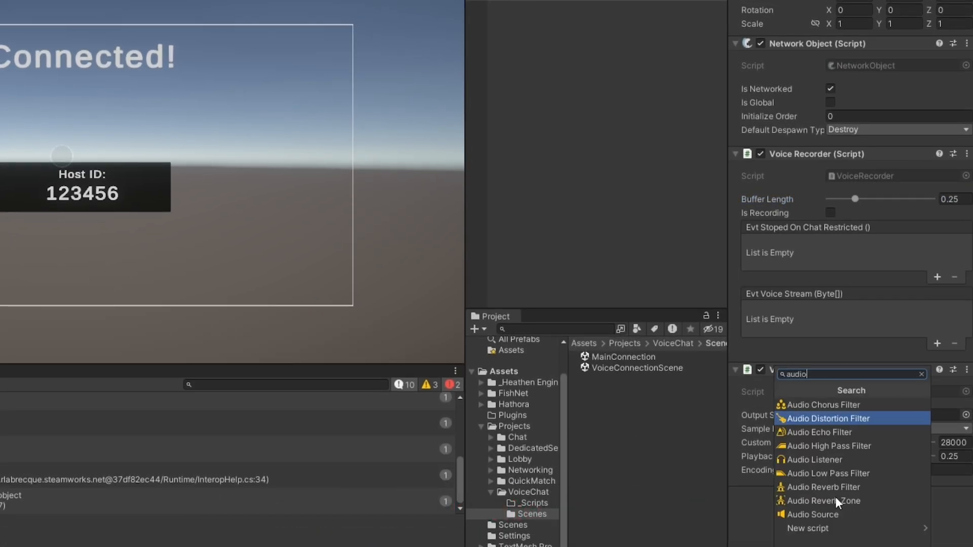
left_click(814, 515)
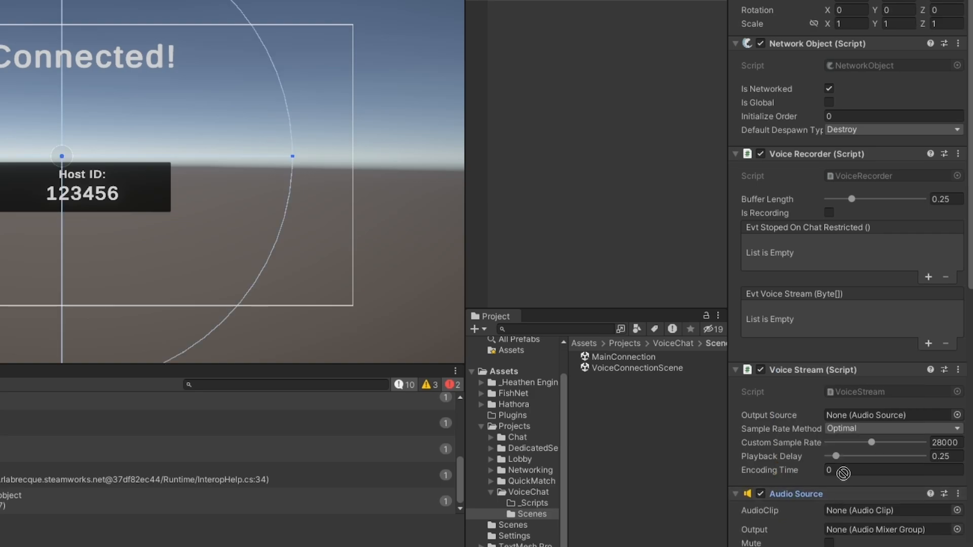
scroll("down", 3)
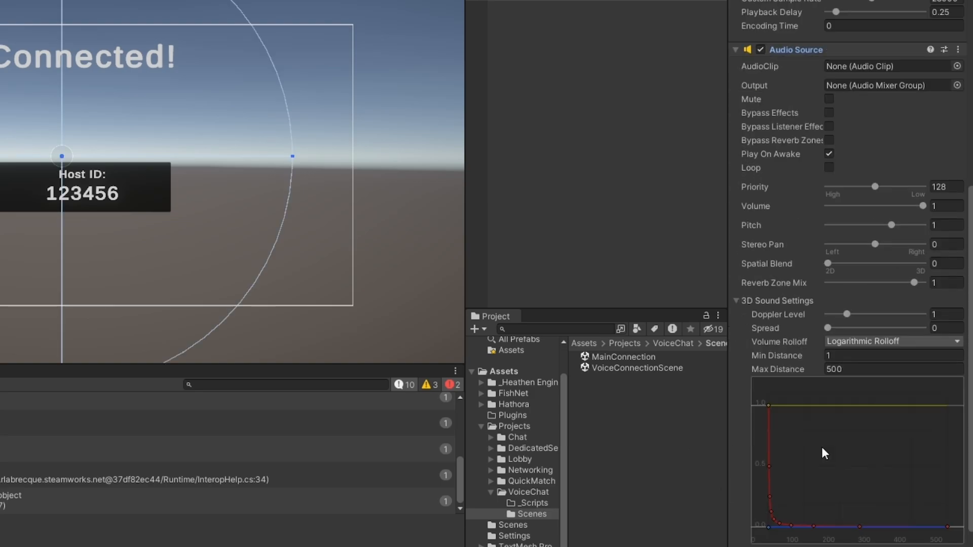
scroll("up", 3)
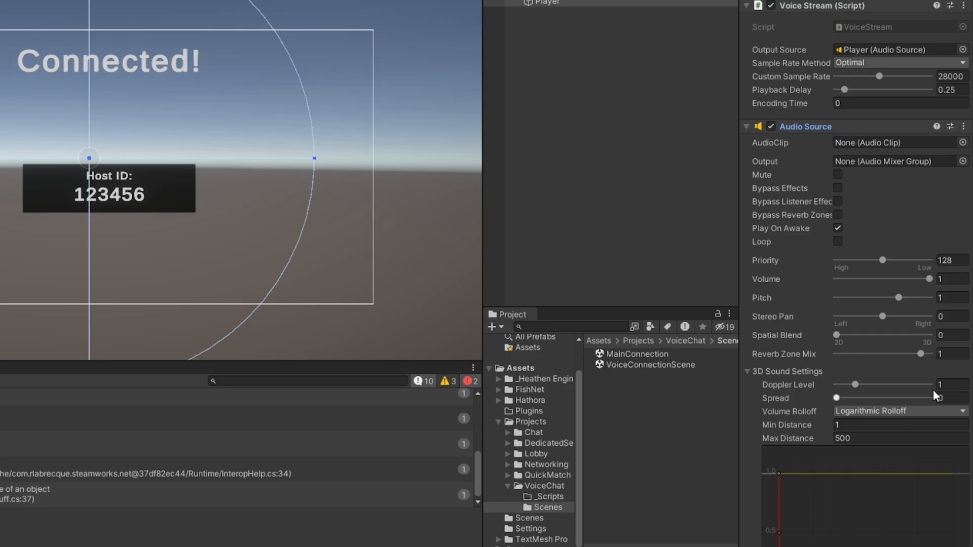
scroll("up", 3)
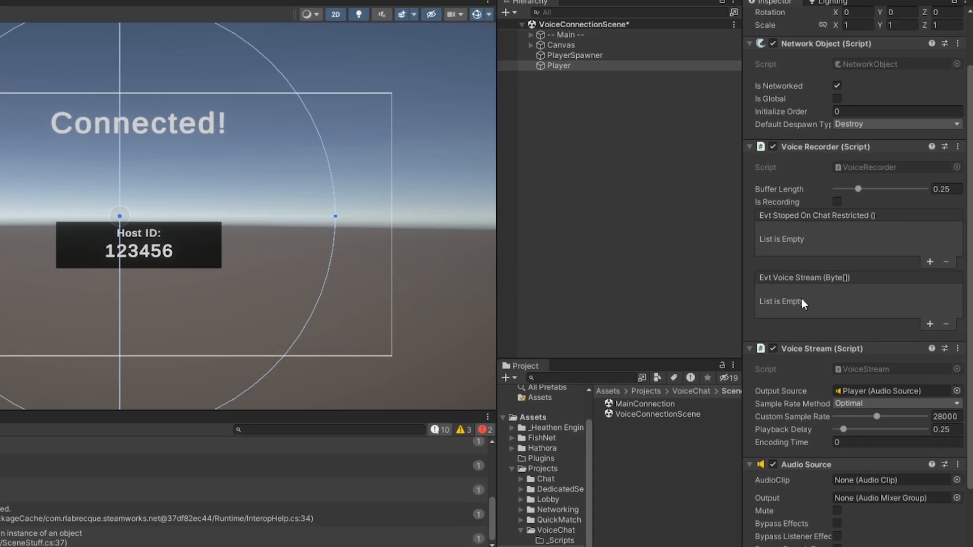
mouse_move(875, 189)
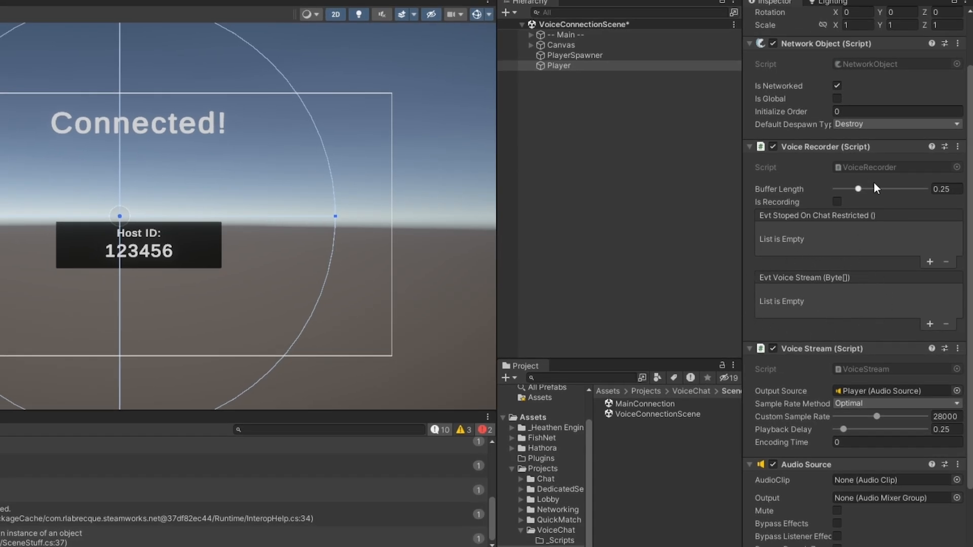
mouse_move(812, 128)
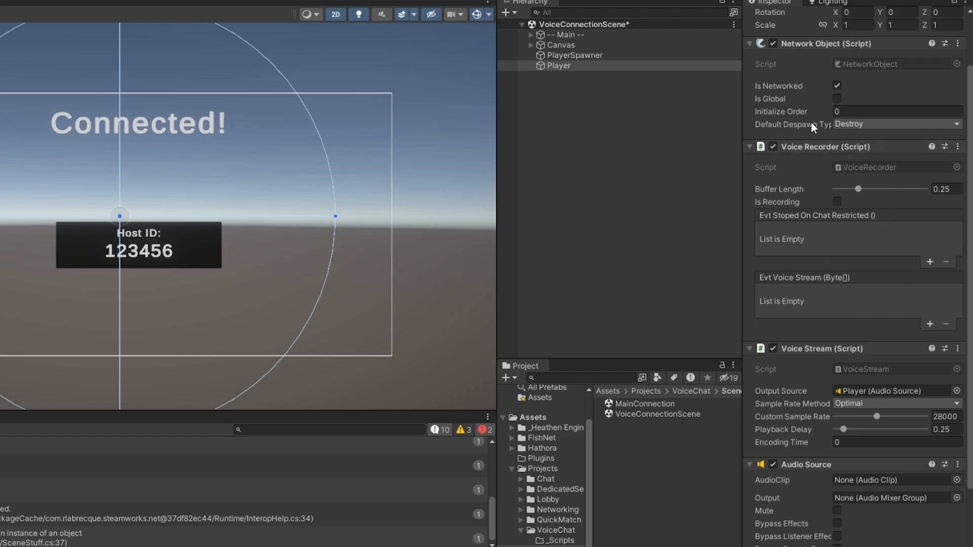
mouse_move(796, 367)
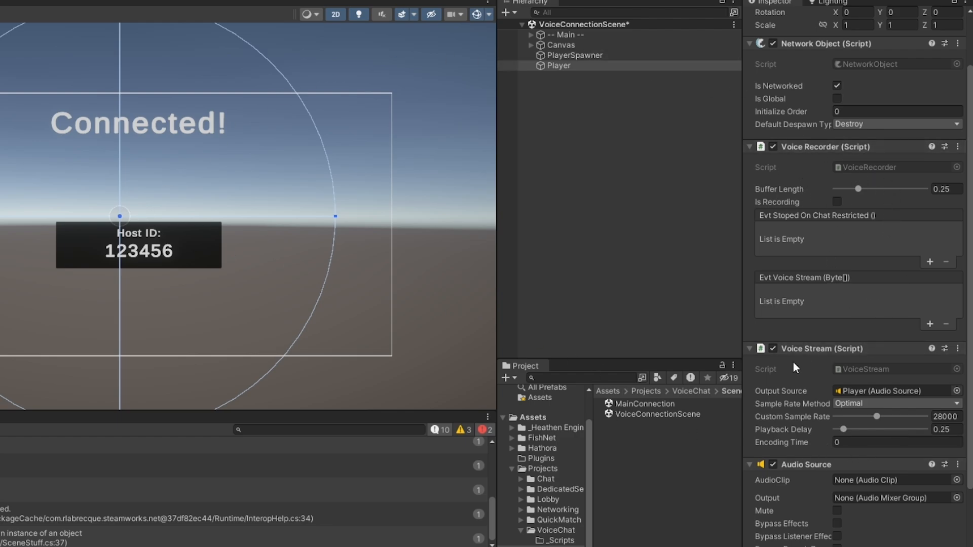
mouse_move(796, 368)
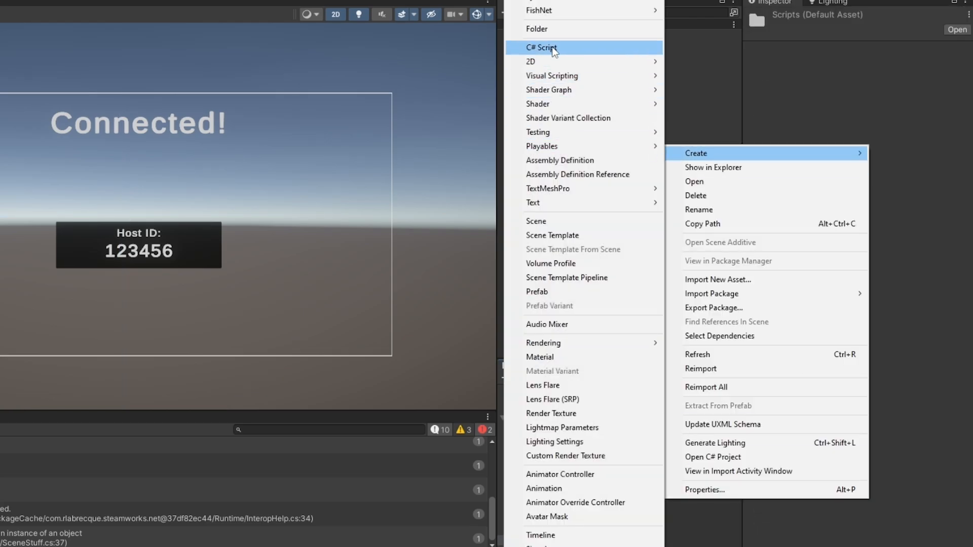
Step: Create a new C# script named VoiceDataHandler in the VoiceChat Scripts folder
left_click(541, 48)
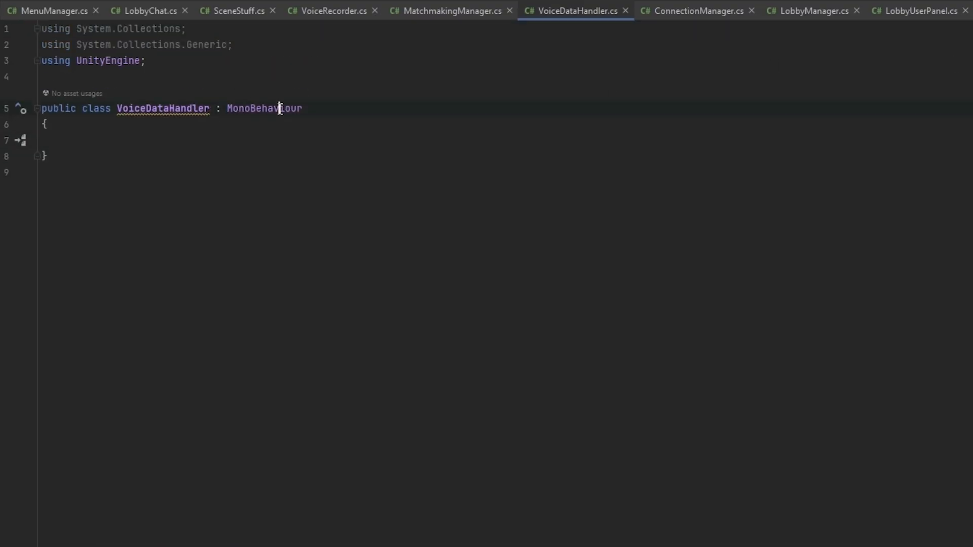
type("net")
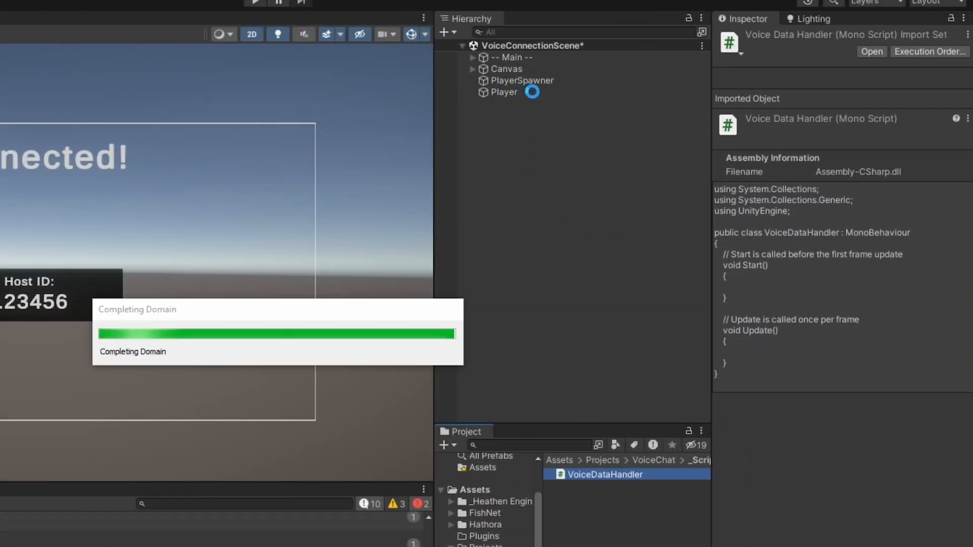
Step: Select Player to show its components with the Voice Recorder's empty stream event
left_click(505, 93)
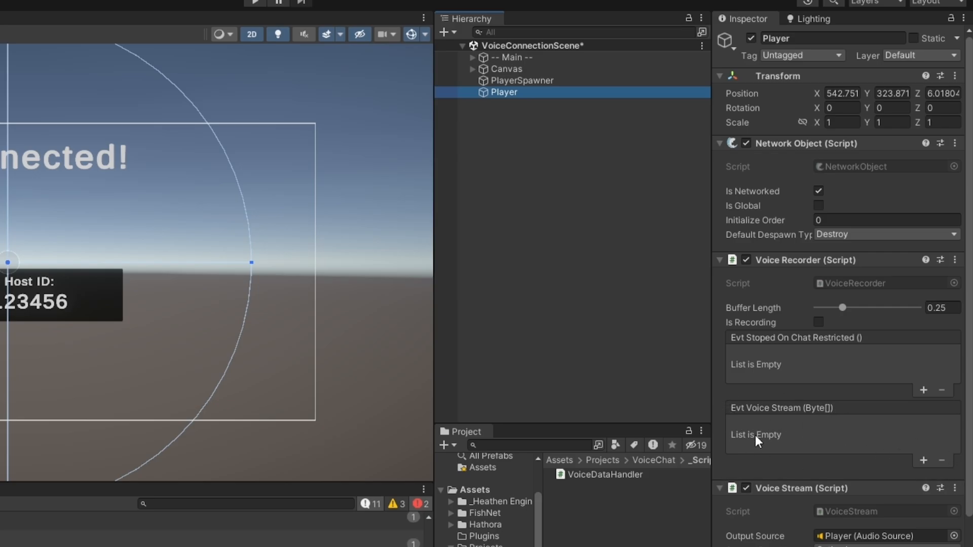
mouse_move(785, 377)
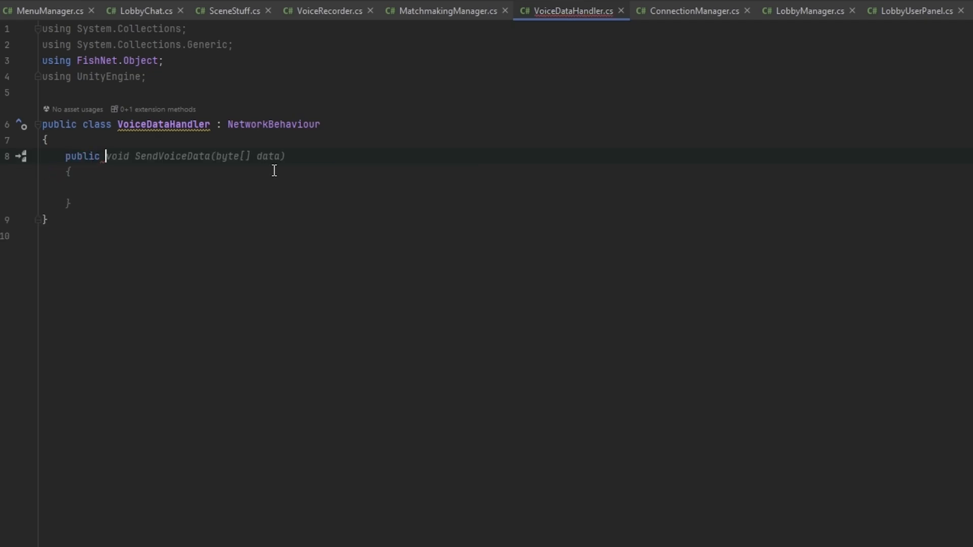
Step: Write SendVoiceData and a [ServerRpc] SendVoiceData_Server taking data and an Unreliable channel
type("SendVoiceData(byte[] data")
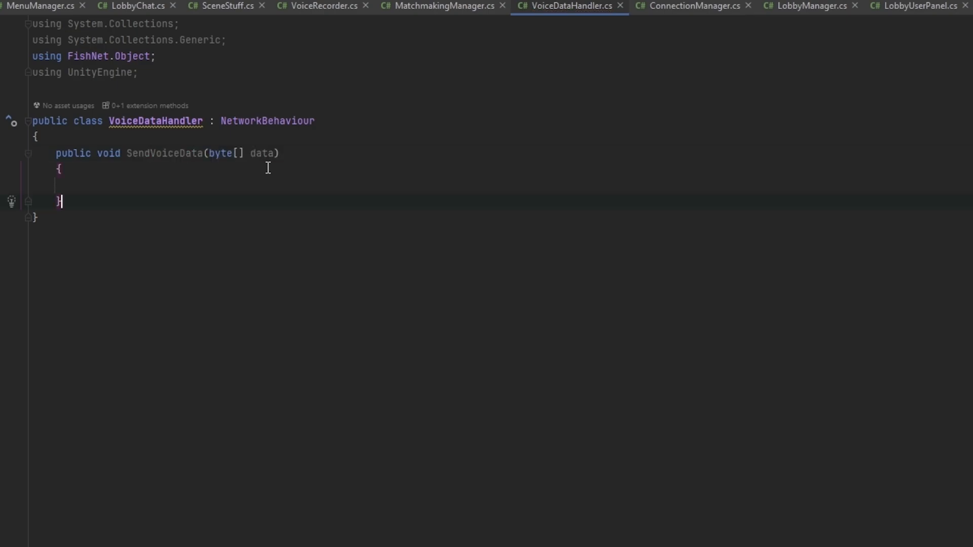
double_click(262, 153)
type("[e")
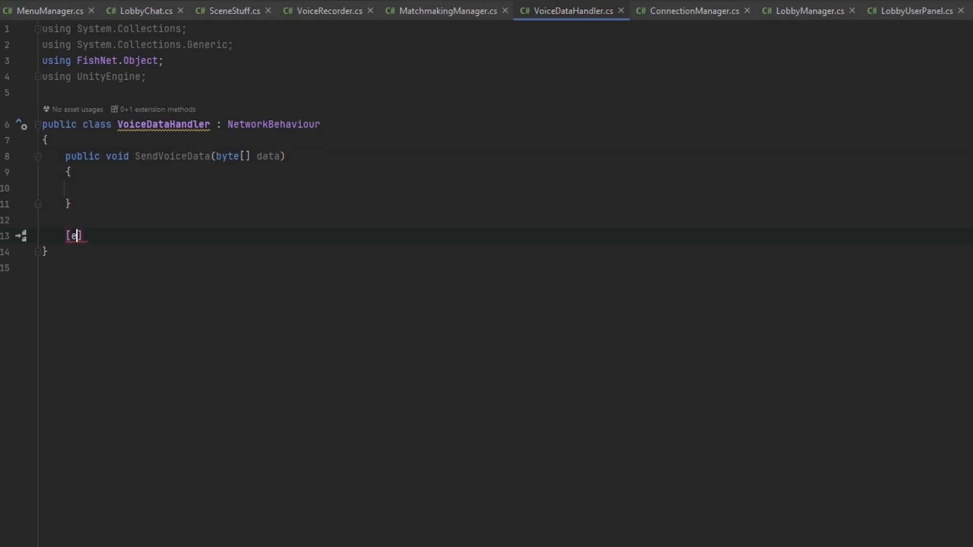
type("ServerRpc")
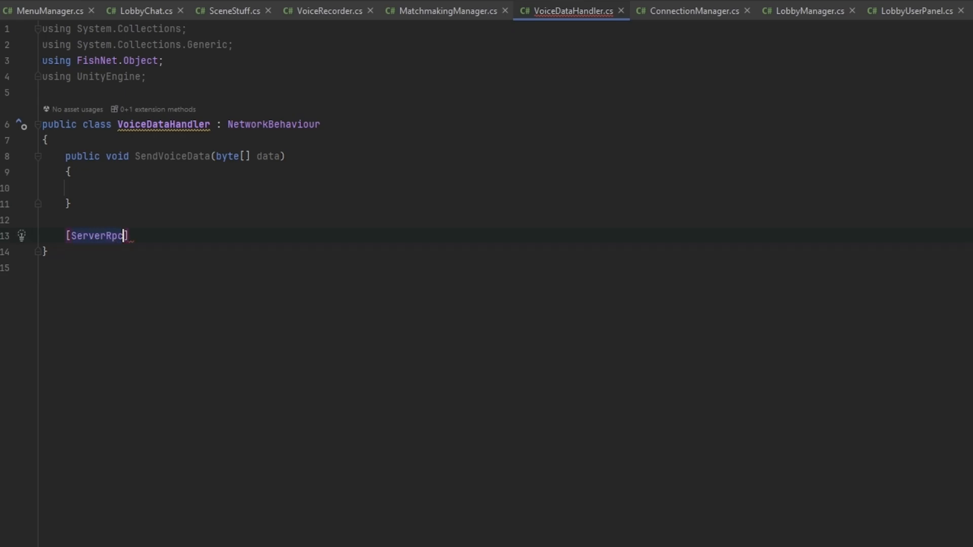
type("private void SendVoice")
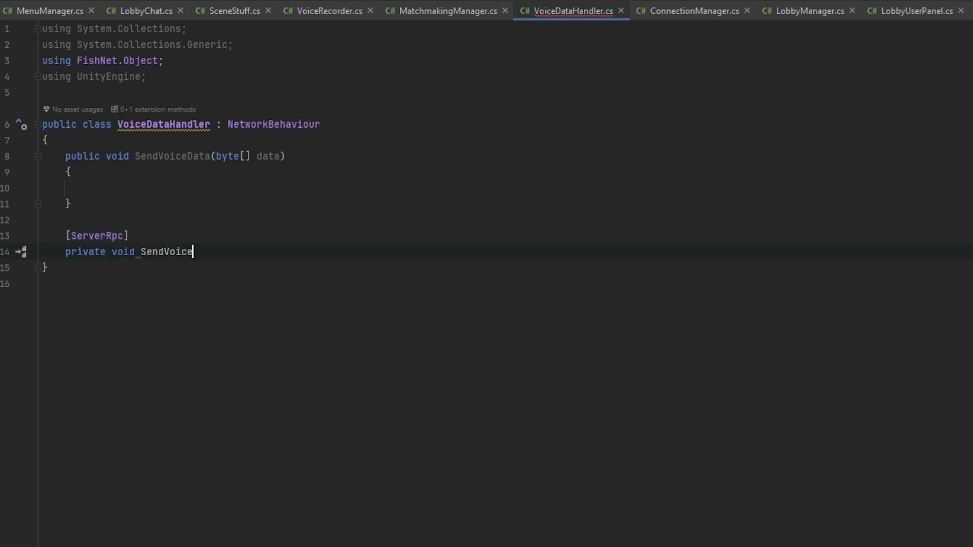
type("Data_Server(byte[]")
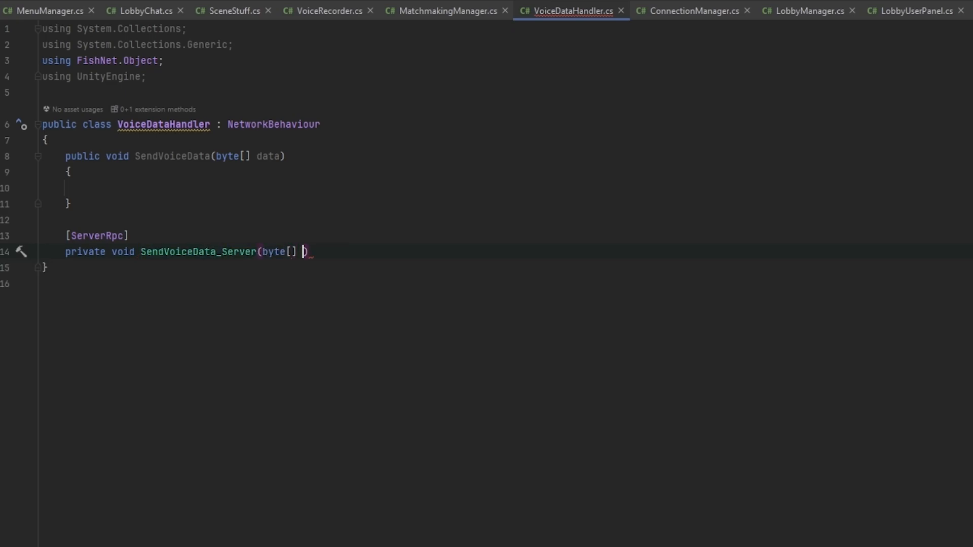
type("data")
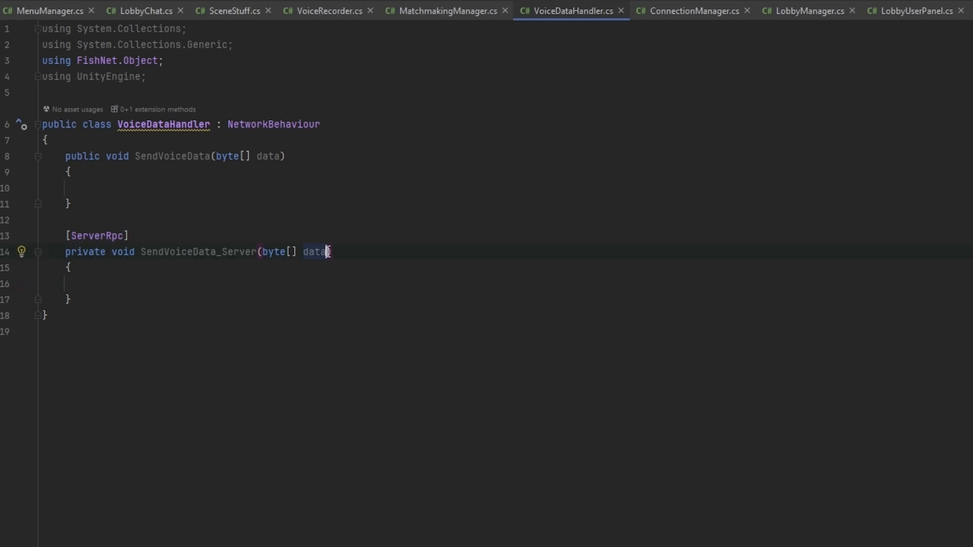
type(", channel")
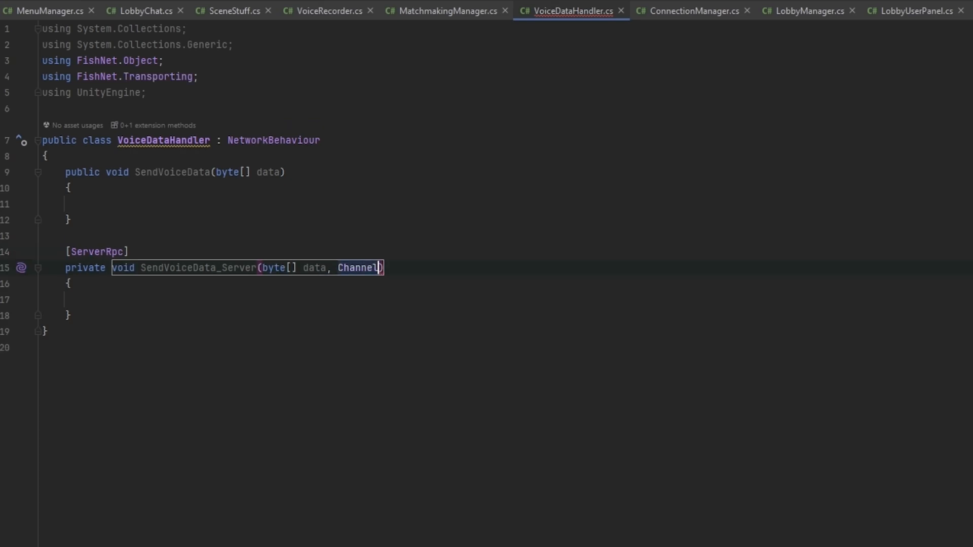
type("channel = unr")
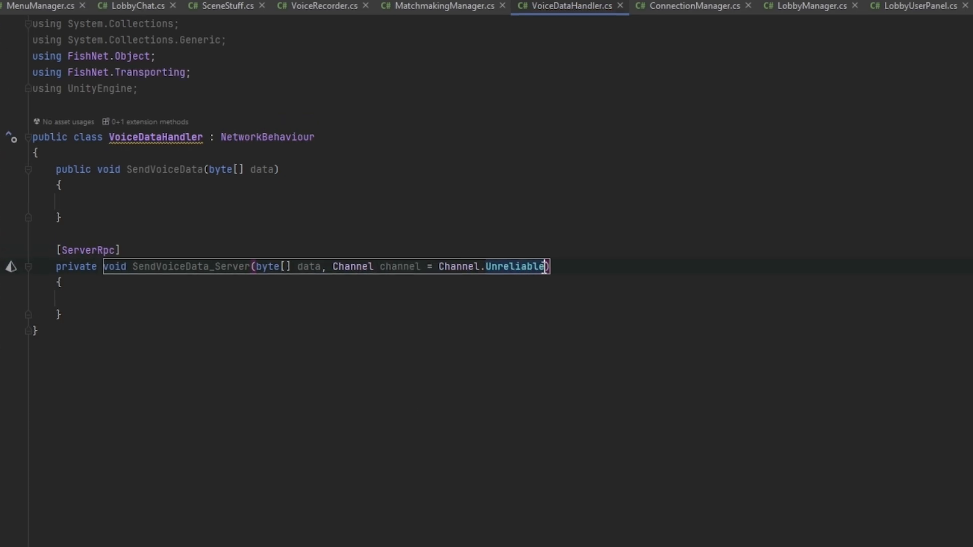
type("Reliable")
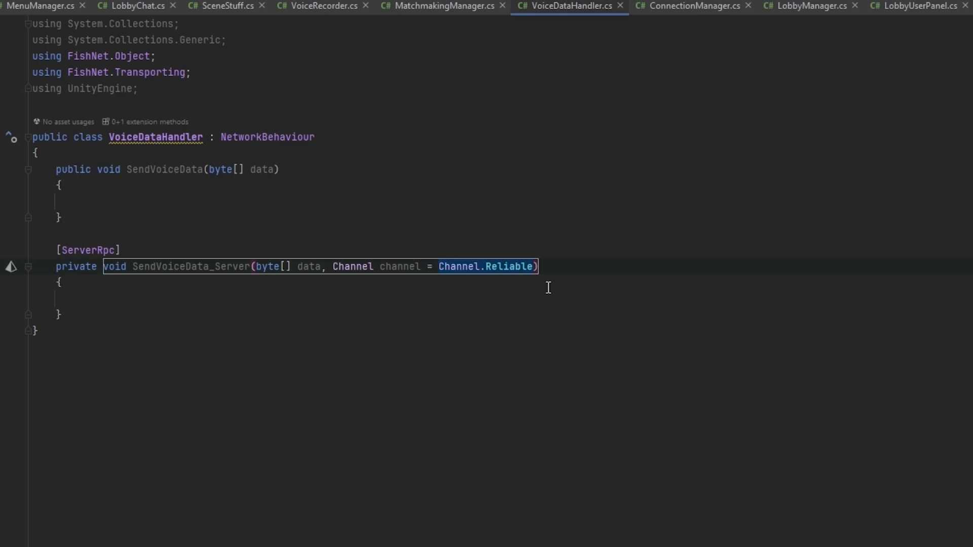
type("unre")
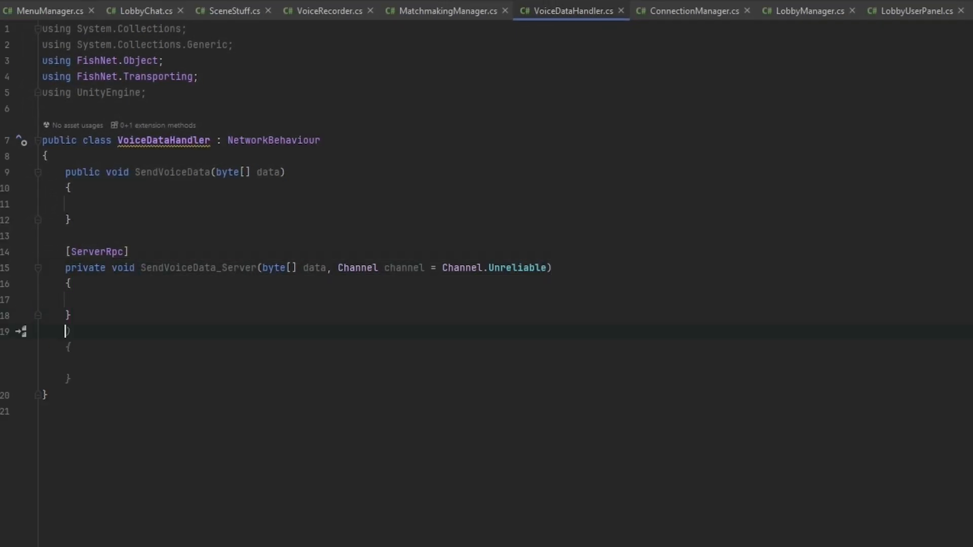
Step: Add an [ObserversRpc(ExcludeOwner = true)] private ReceiveVoiceData method
type("[ObserversRpc]")
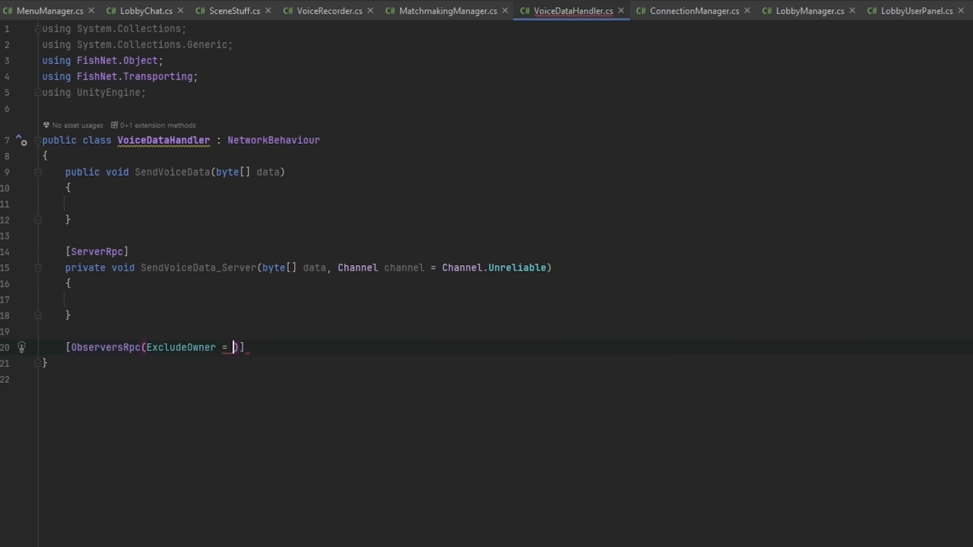
type("true")
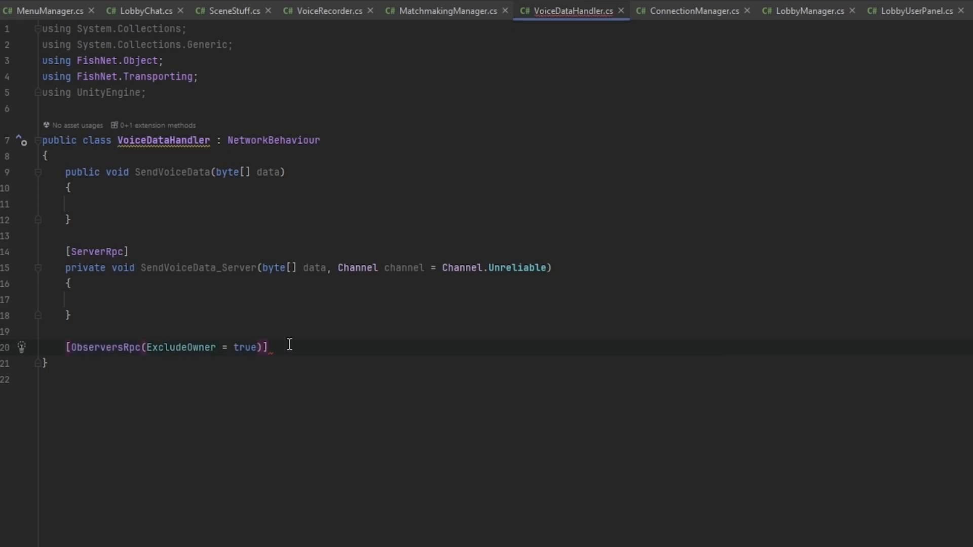
type("private")
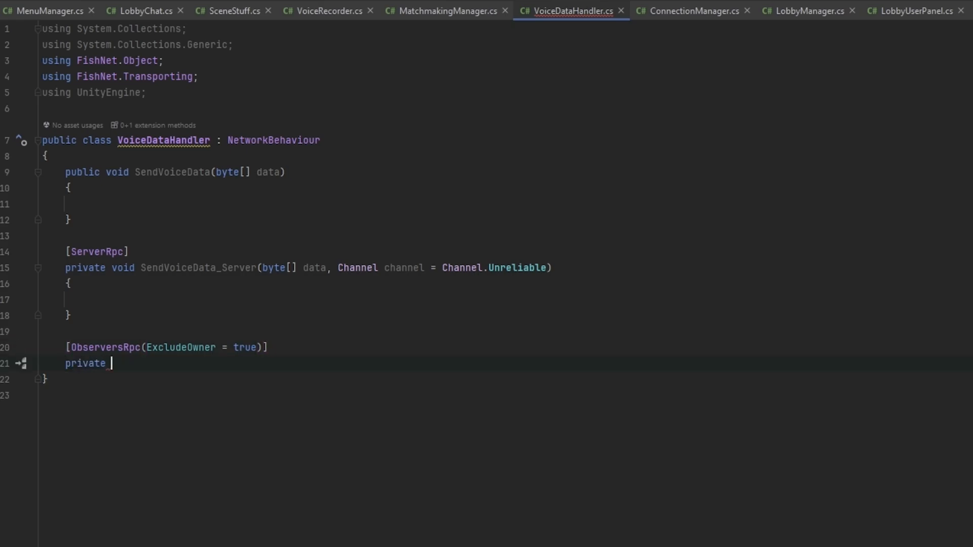
type("void ReceiveVoiceData(byte[] data")
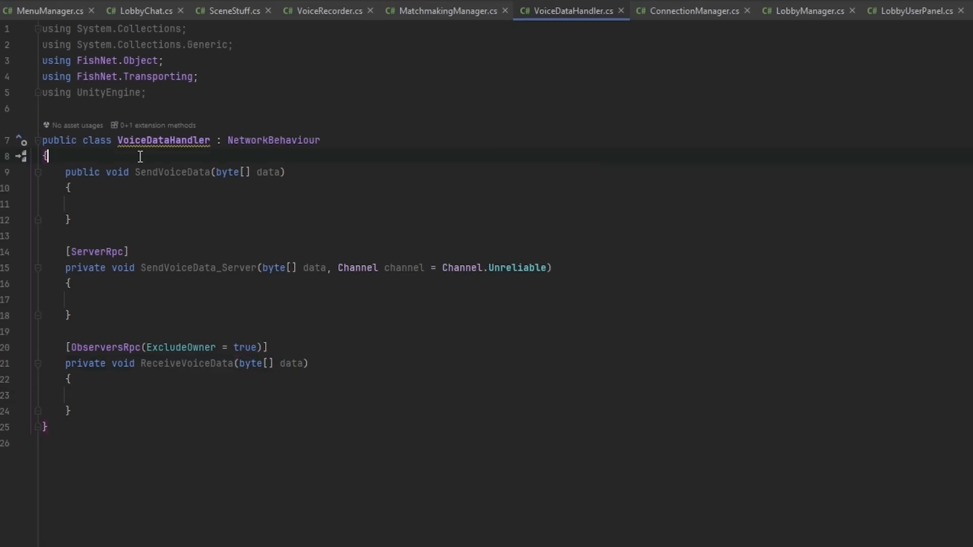
Step: Add serialized voiceRecorder and voiceStream fields and have the server RPC call ReceiveVoiceData(data)
type("[serializeField] private")
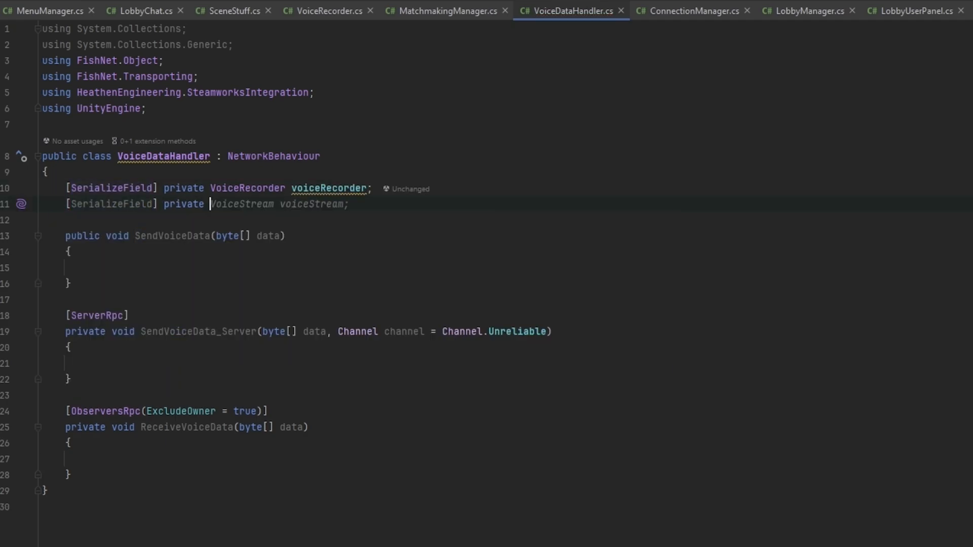
type("void")
left_click(285, 267)
type("SendVoiceData_Server(da)")
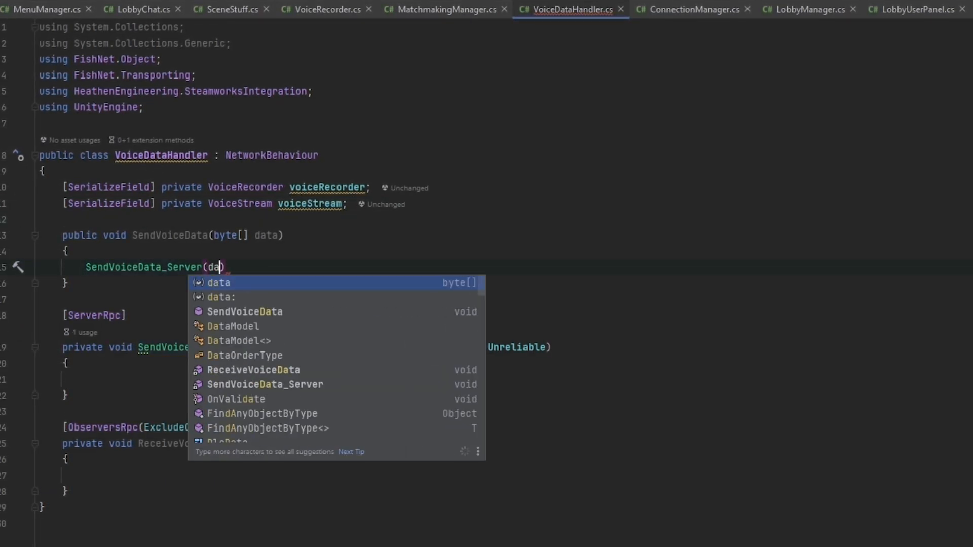
left_click(219, 283)
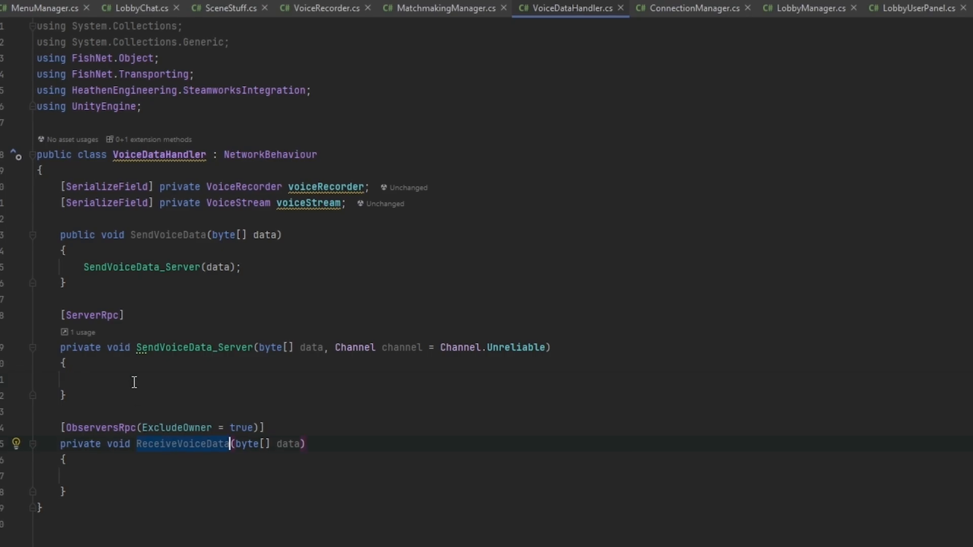
type("ReceiveVoiceData(data);")
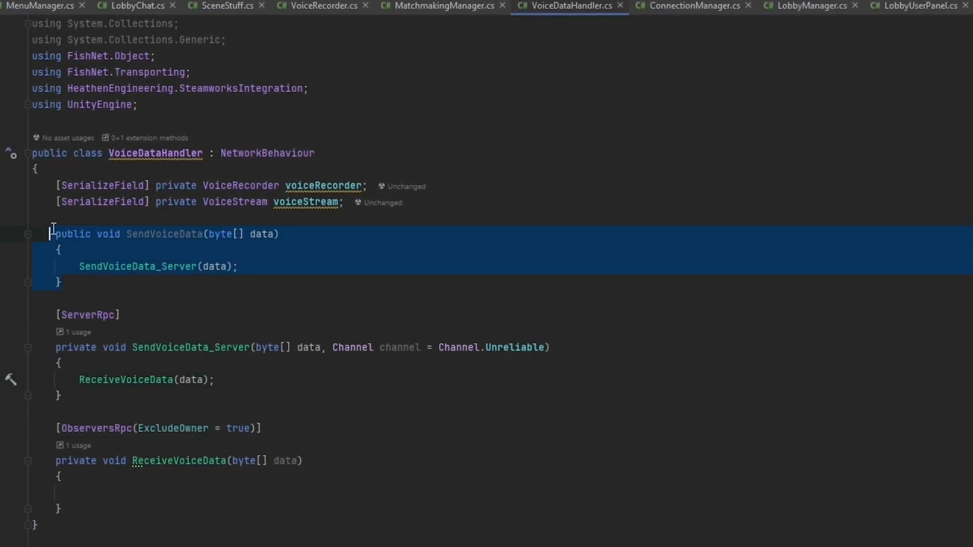
left_click(56, 509)
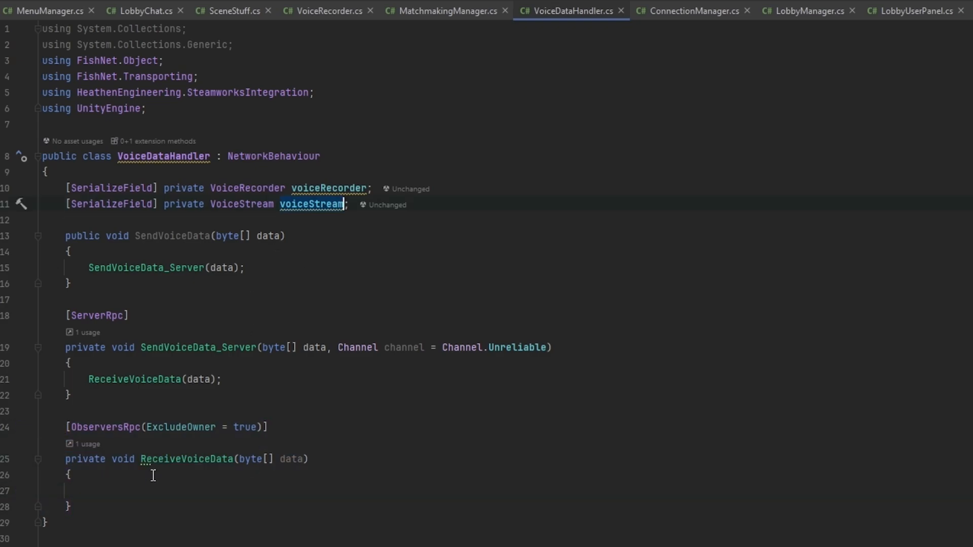
Step: Play received data via voiceStream and, in OnStartClient if IsOwner, subscribe SendVoiceData and start recording
type("voiceStream.PlayVoiceData();")
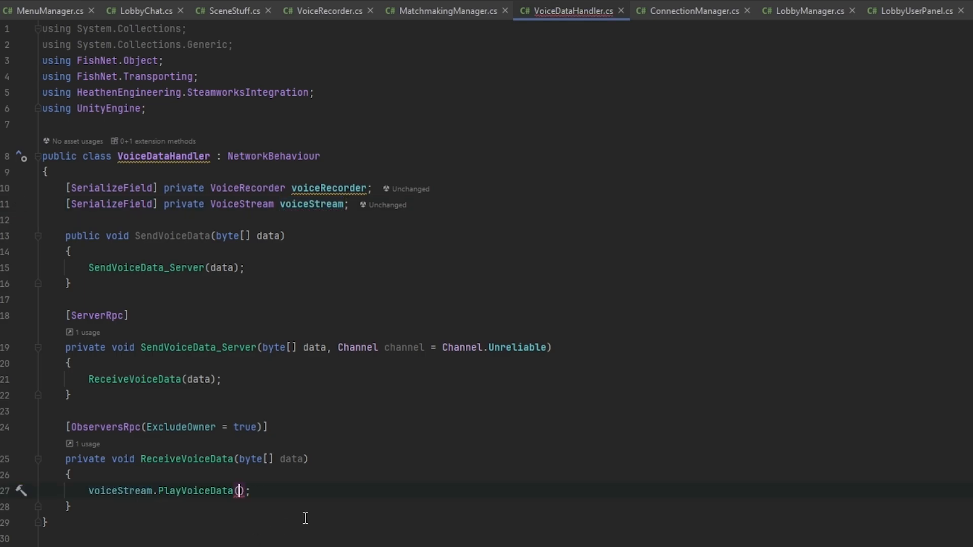
type("data")
type("public override void OnStartClient(")
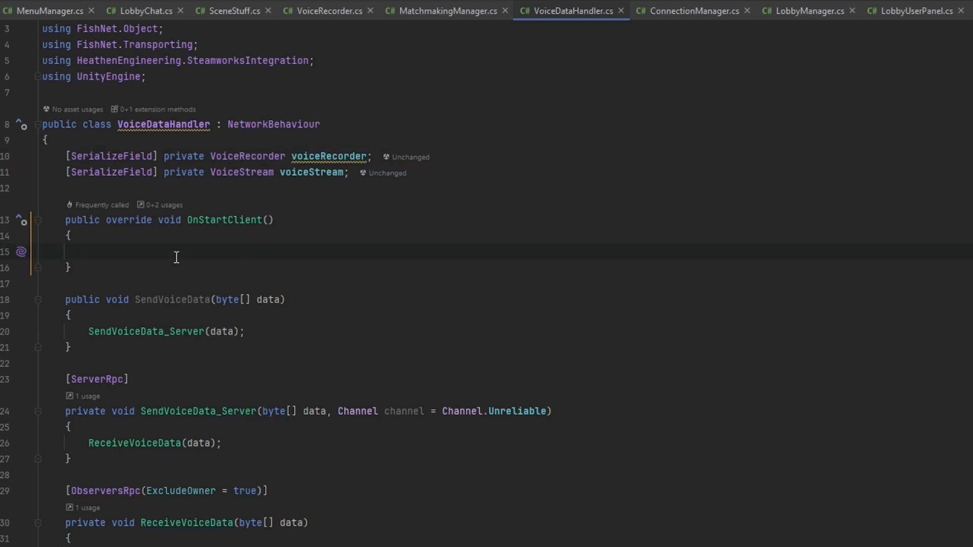
type("voiceRecorder.StartRecording();")
type("voiceRecorder.StopRecording();")
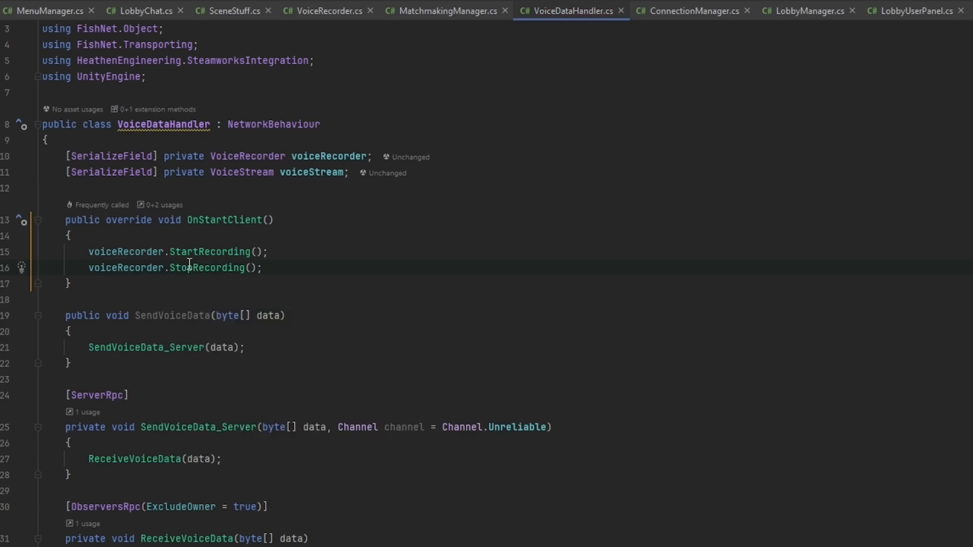
mouse_move(291, 263)
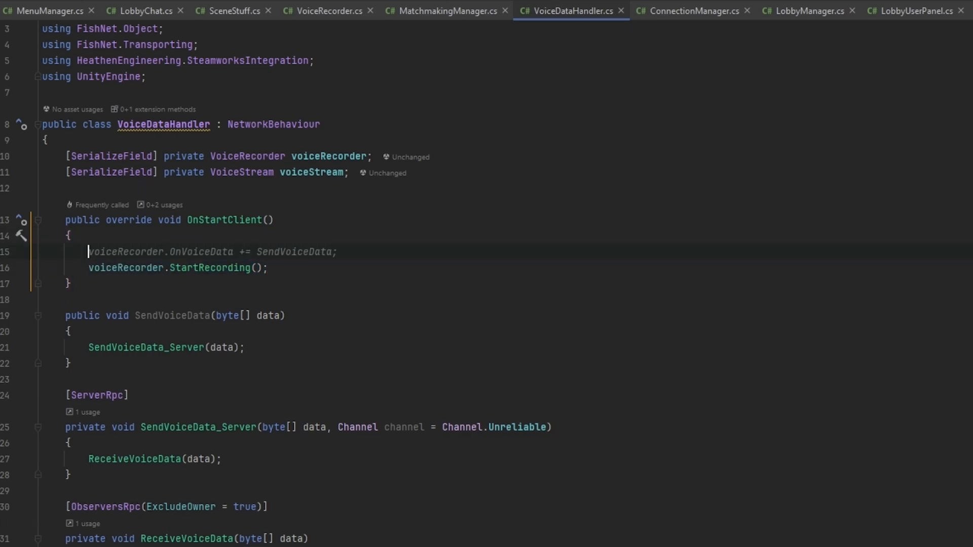
type("if(IsOwner)")
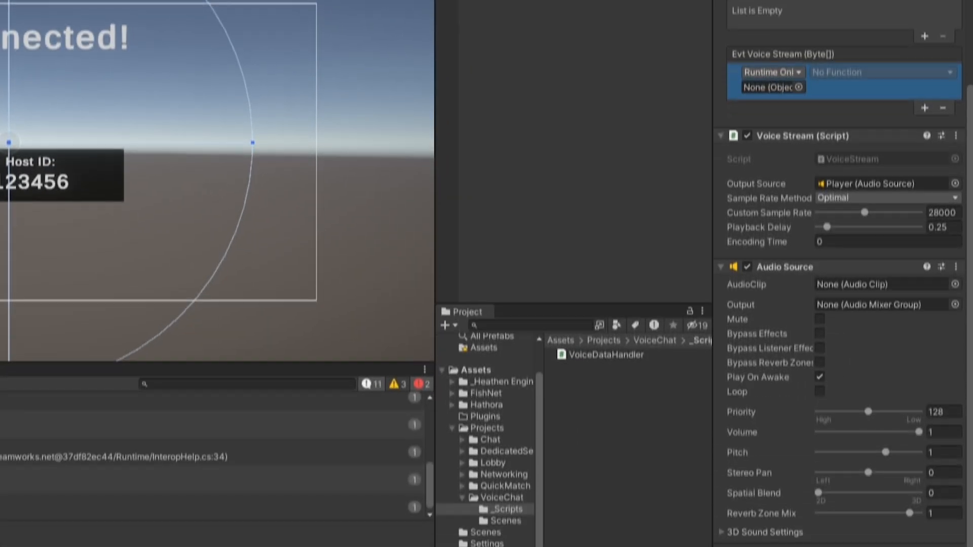
Step: Wire the Voice Recorder's Evt Voice Stream event to VoiceDataHandler.SendVoiceData
scroll("down", 3)
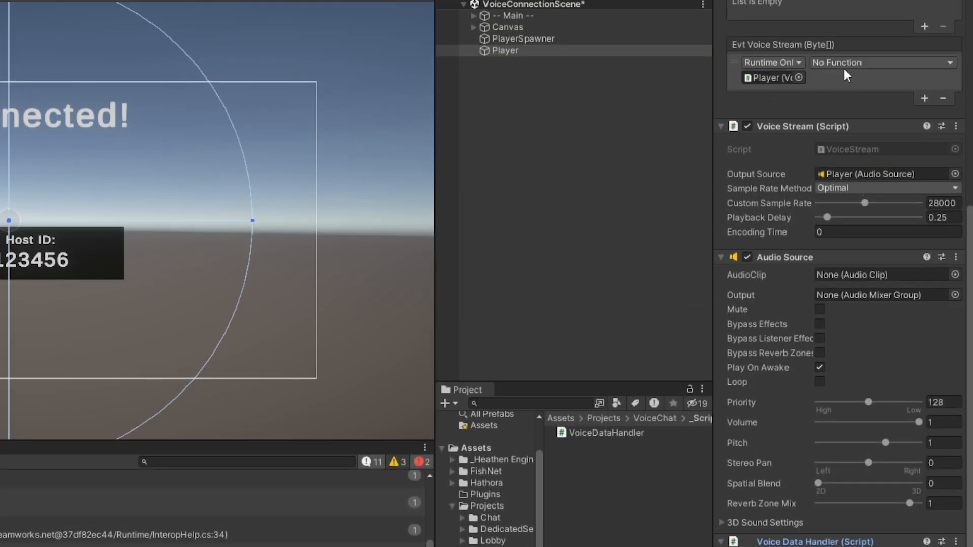
left_click(881, 62)
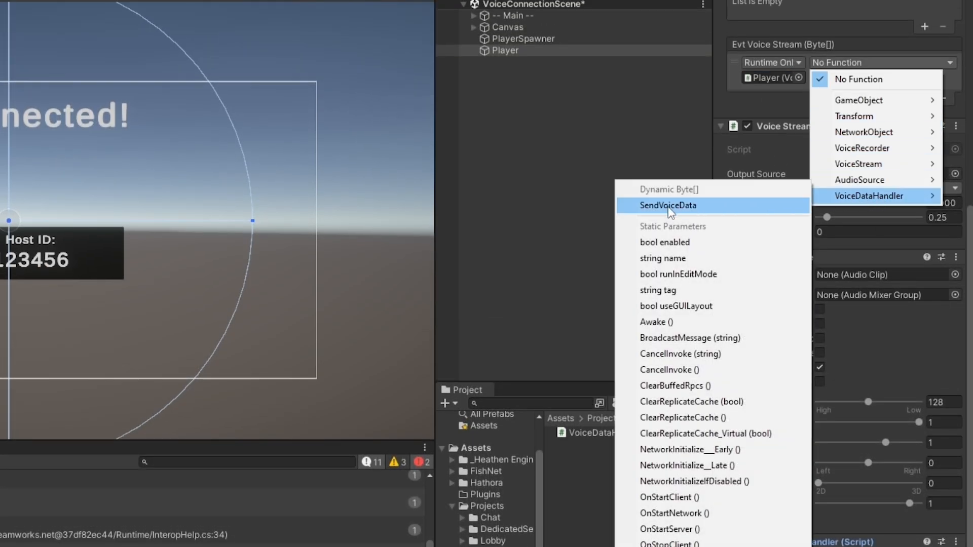
left_click(668, 205)
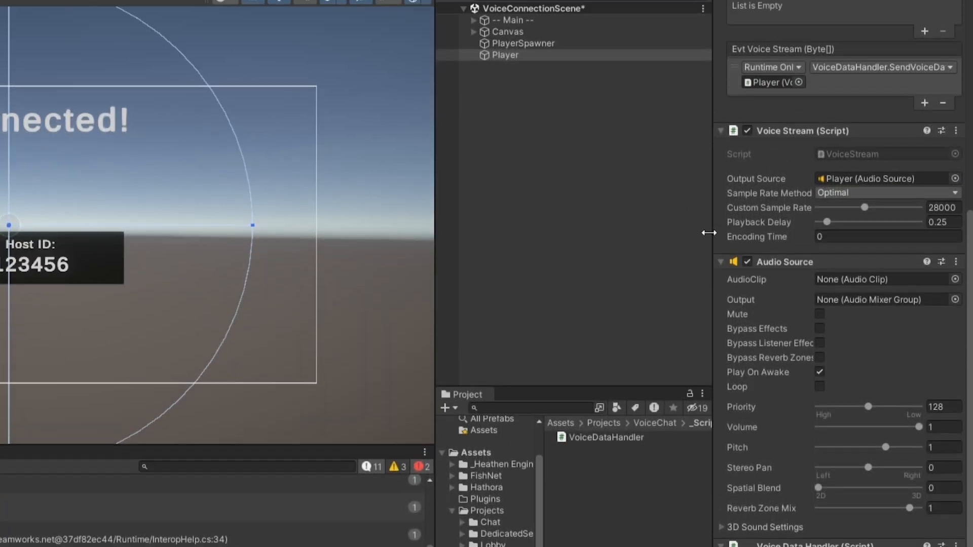
scroll("down", 3)
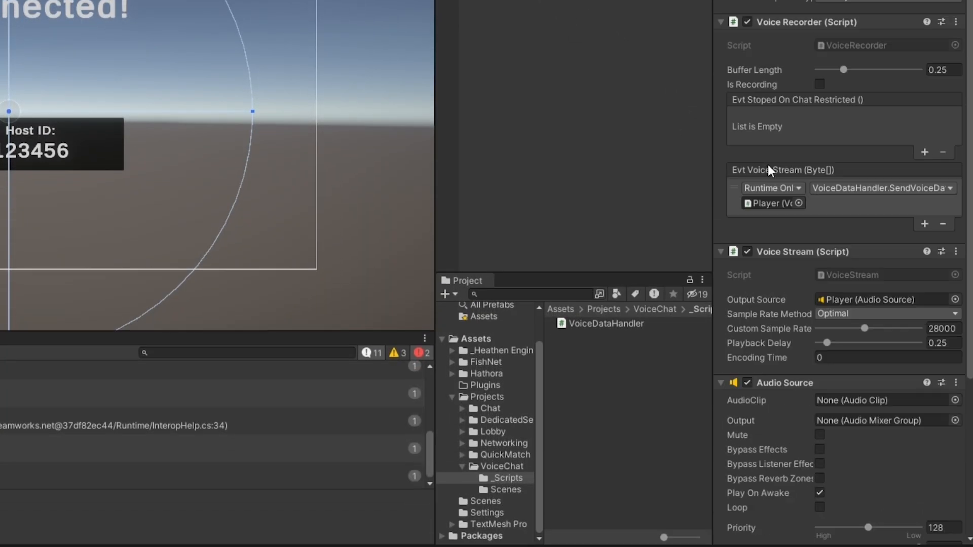
Step: Delete Player from the scene, confirm PlayerSpawner references the Player prefab, and enter play mode
left_click(504, 79)
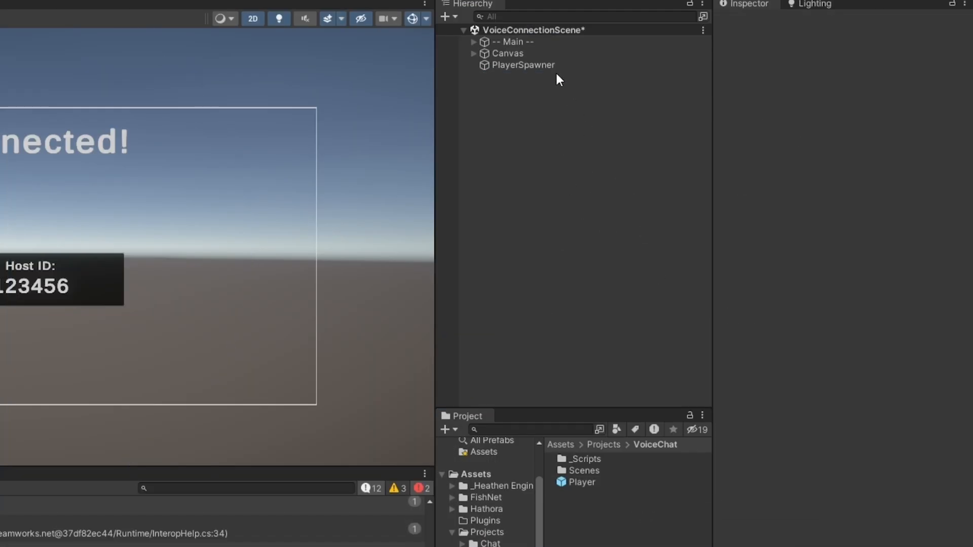
left_click(522, 65)
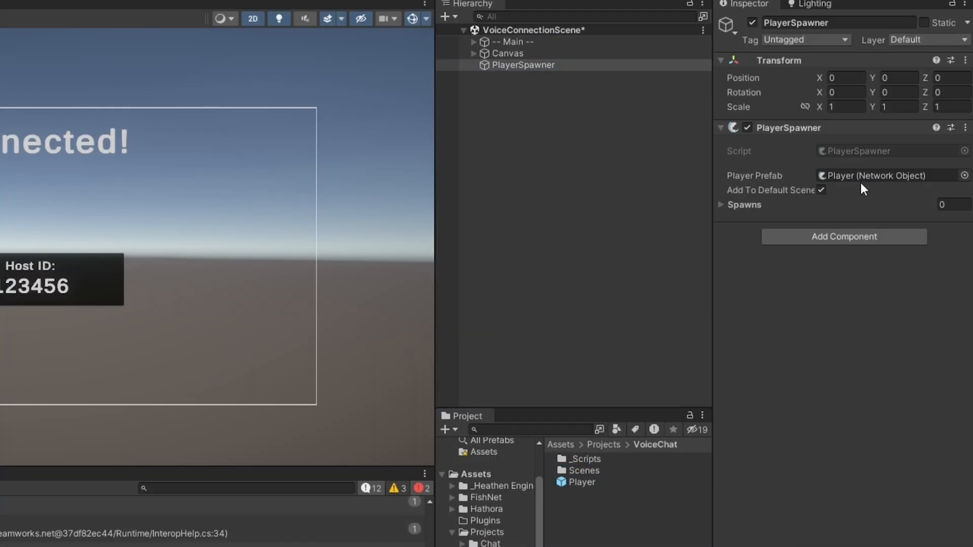
left_click(671, 9)
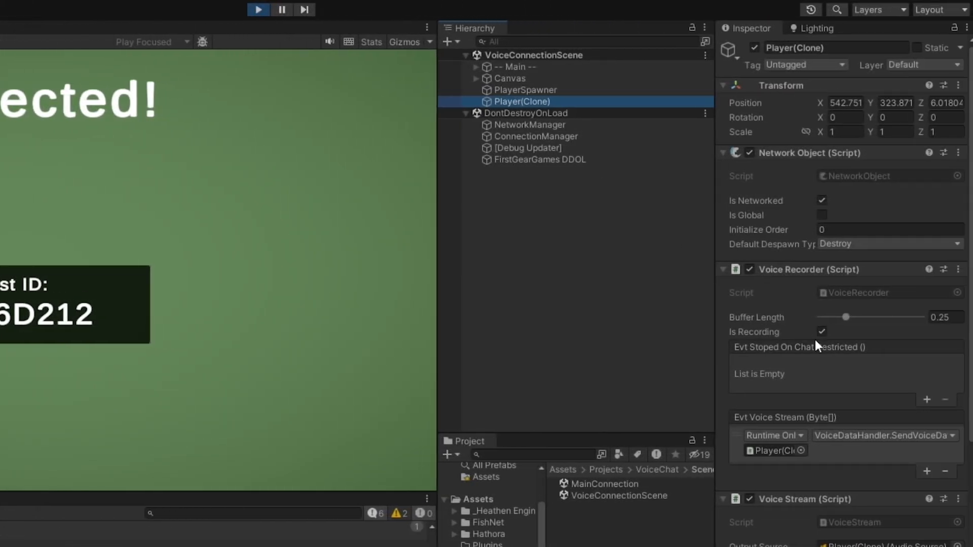
Step: Run the scene and inspect Player(Clone)'s Is Recording flag and SendVoiceData event, then stop play mode
scroll("down", 3)
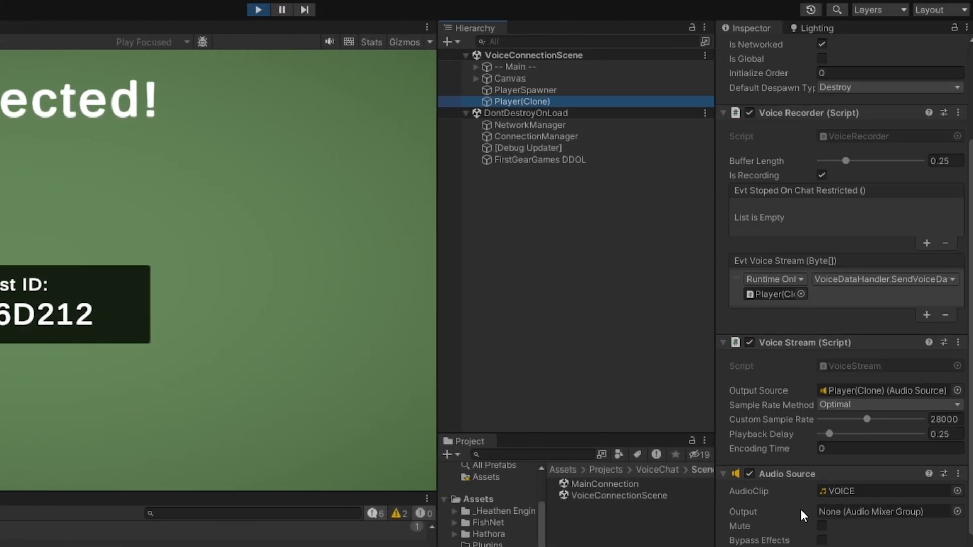
scroll("down", 3)
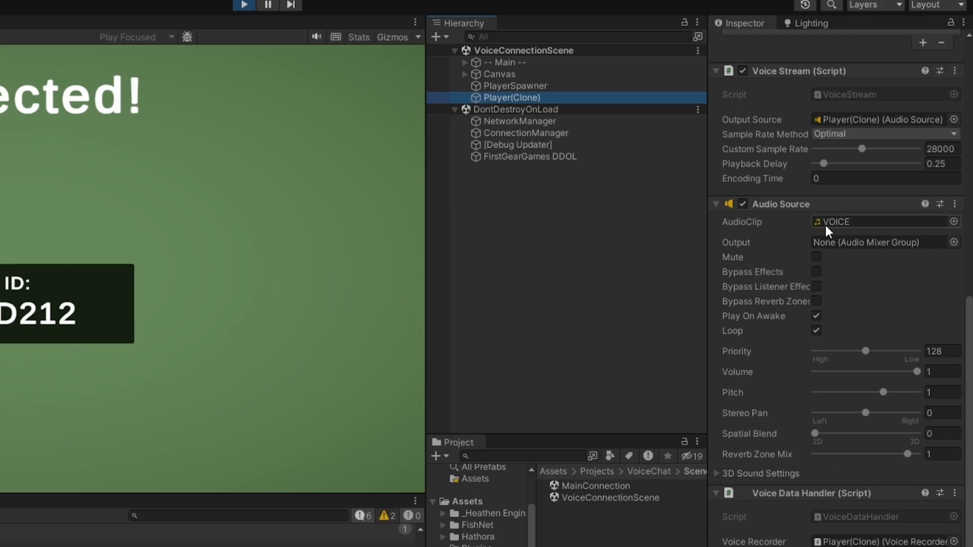
scroll("up", 3)
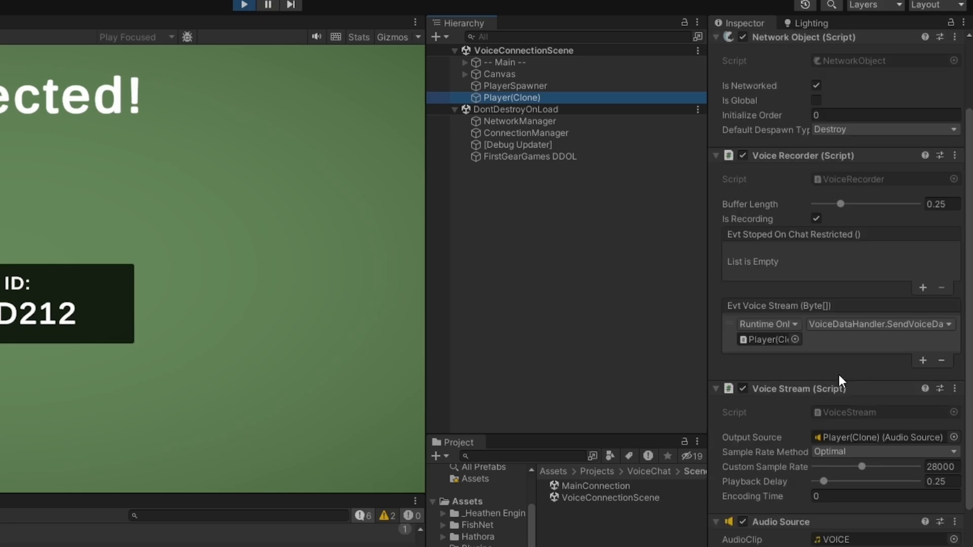
scroll("up", 3)
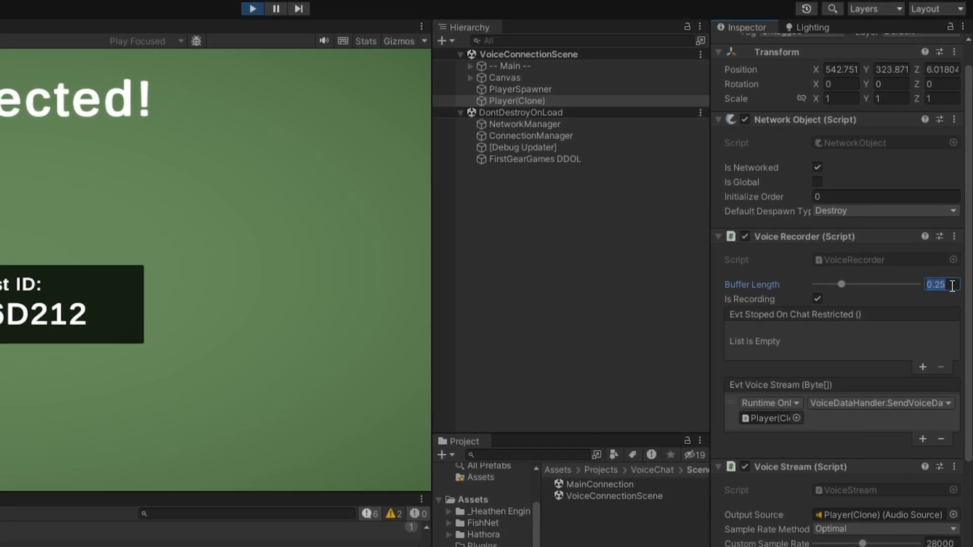
scroll("down", 3)
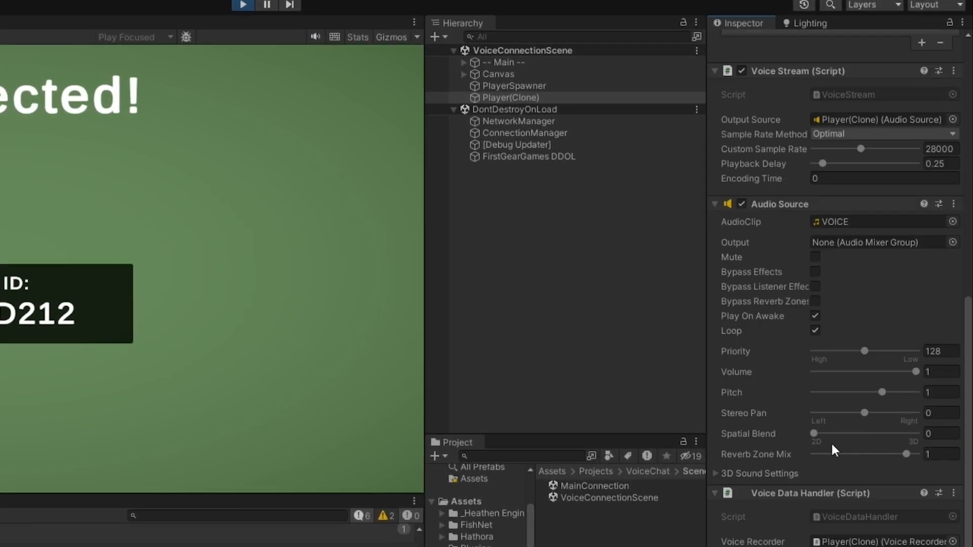
left_click(508, 98)
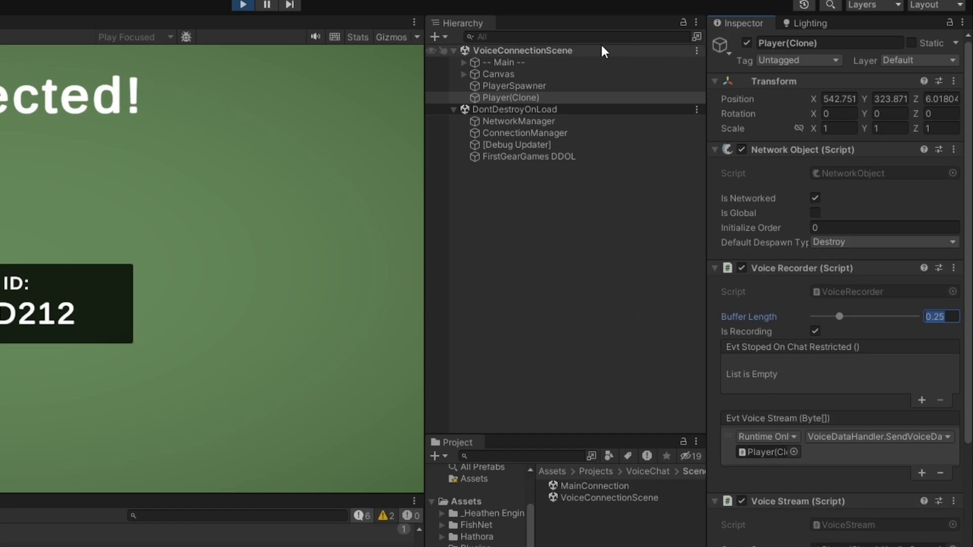
Step: Expand the Spawns list on PlayerSpawner to confirm it holds the Player prefab with no spawns
scroll("down", 3)
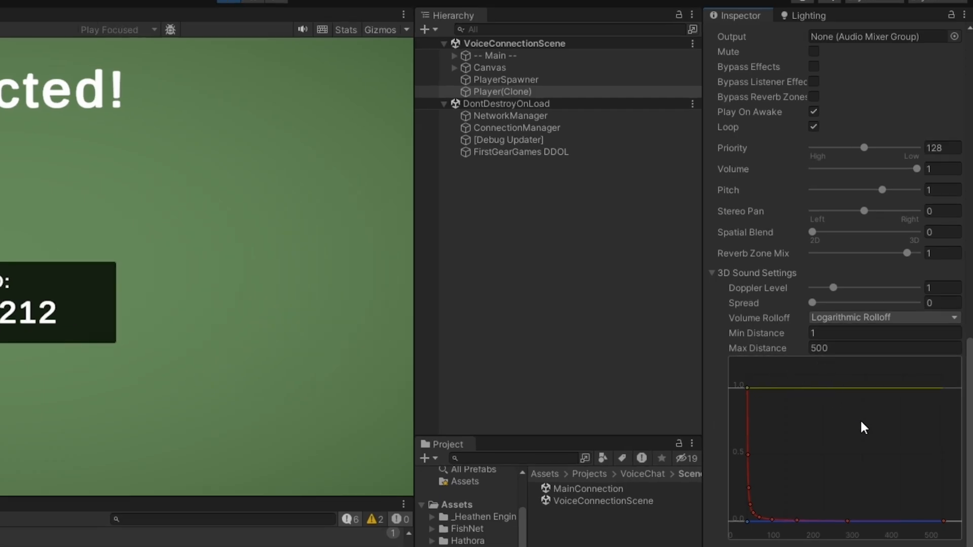
scroll("up", 3)
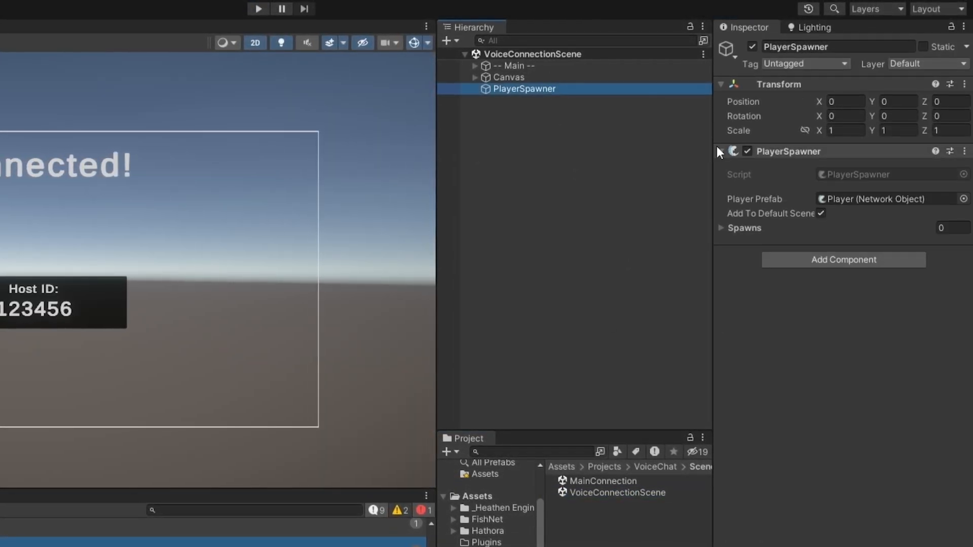
left_click(720, 227)
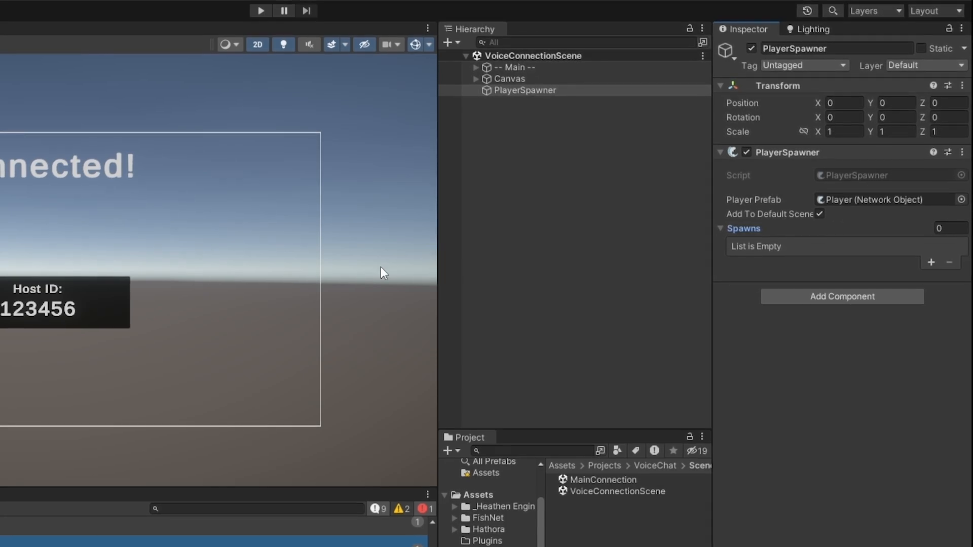